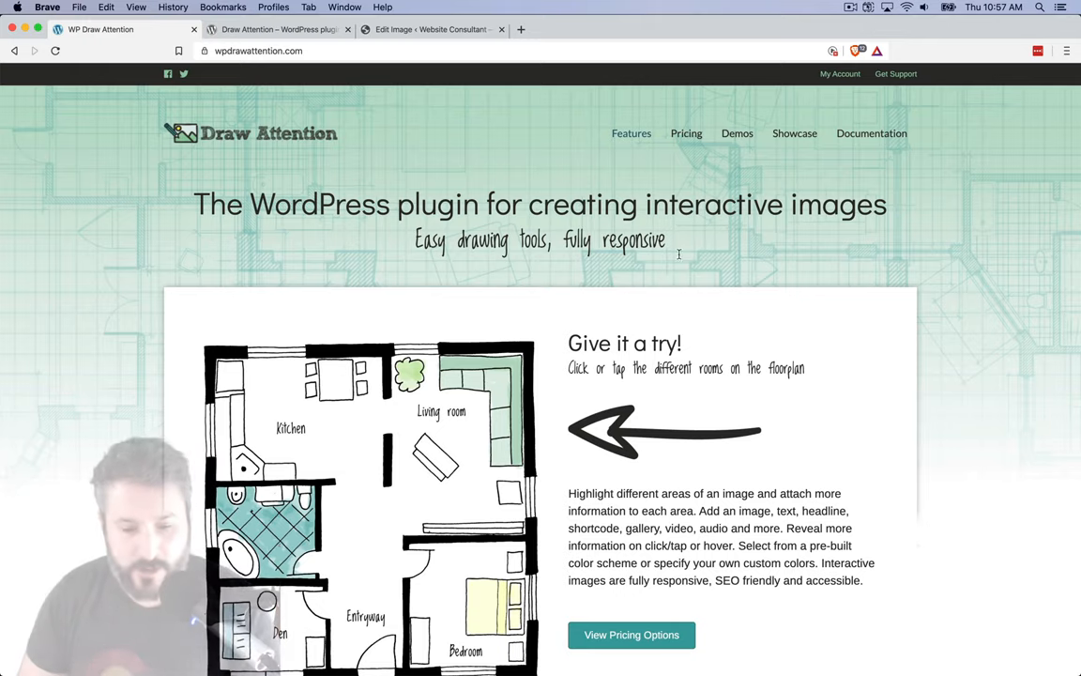
Step: View the Draw Attention pricing page comparing Unlimited and Single plans
click(441, 410)
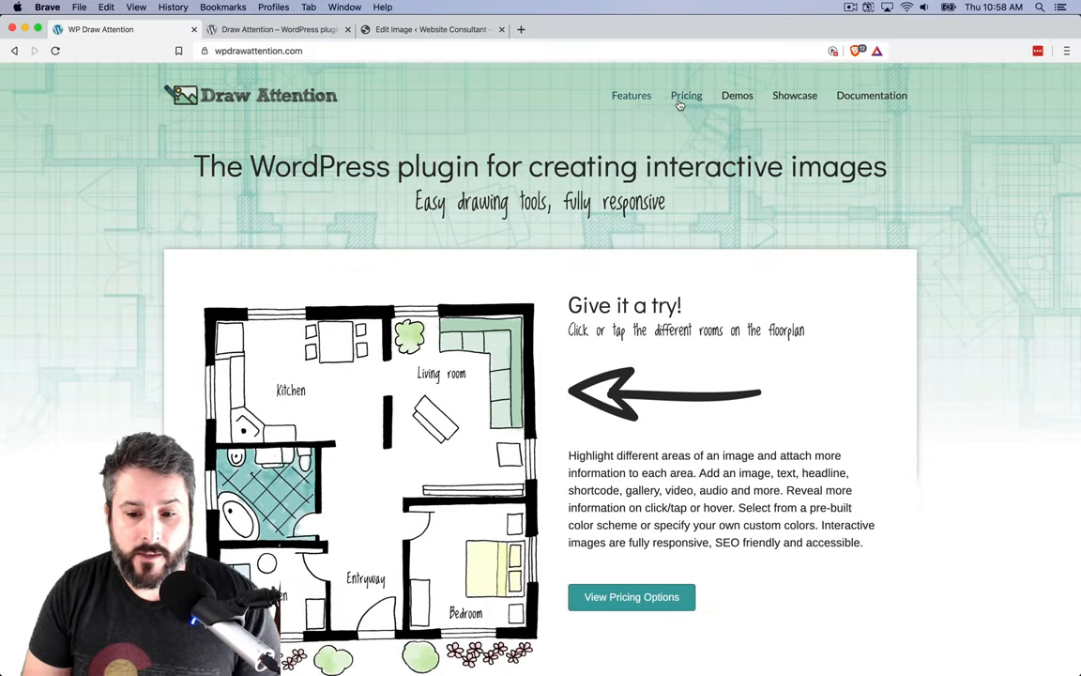
click(686, 95)
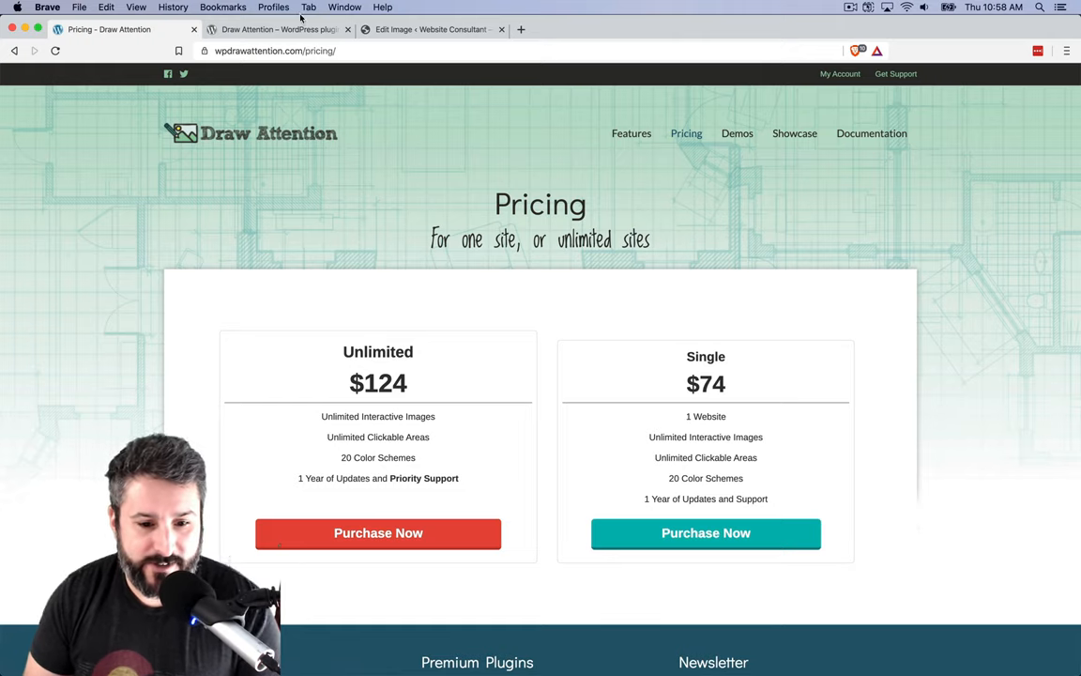
click(279, 29)
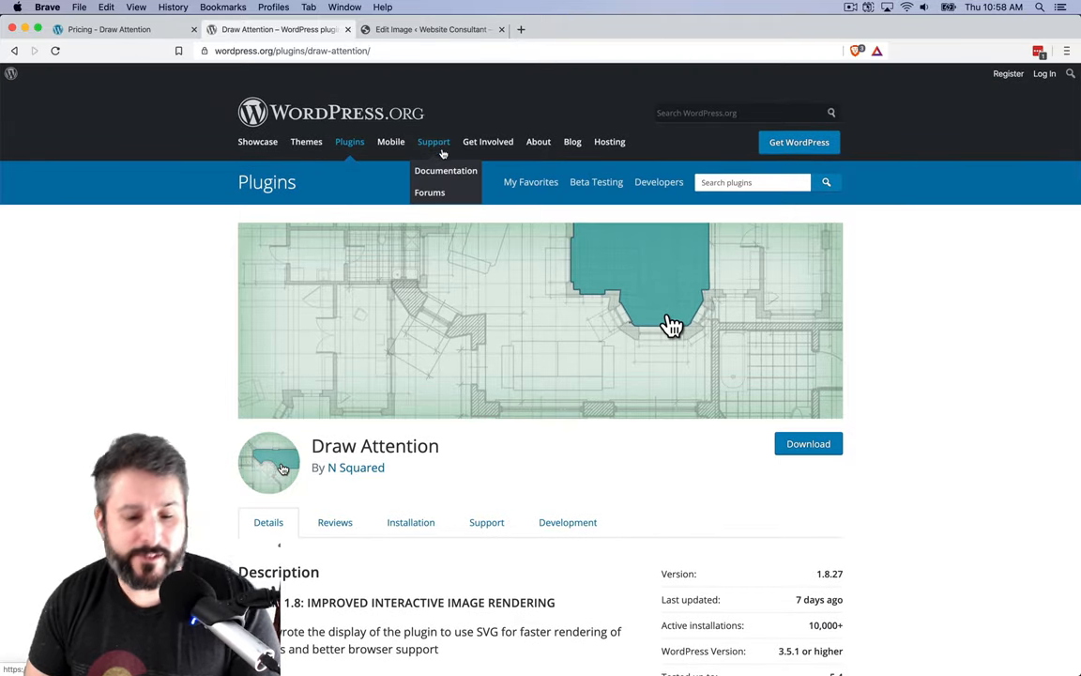
click(429, 29)
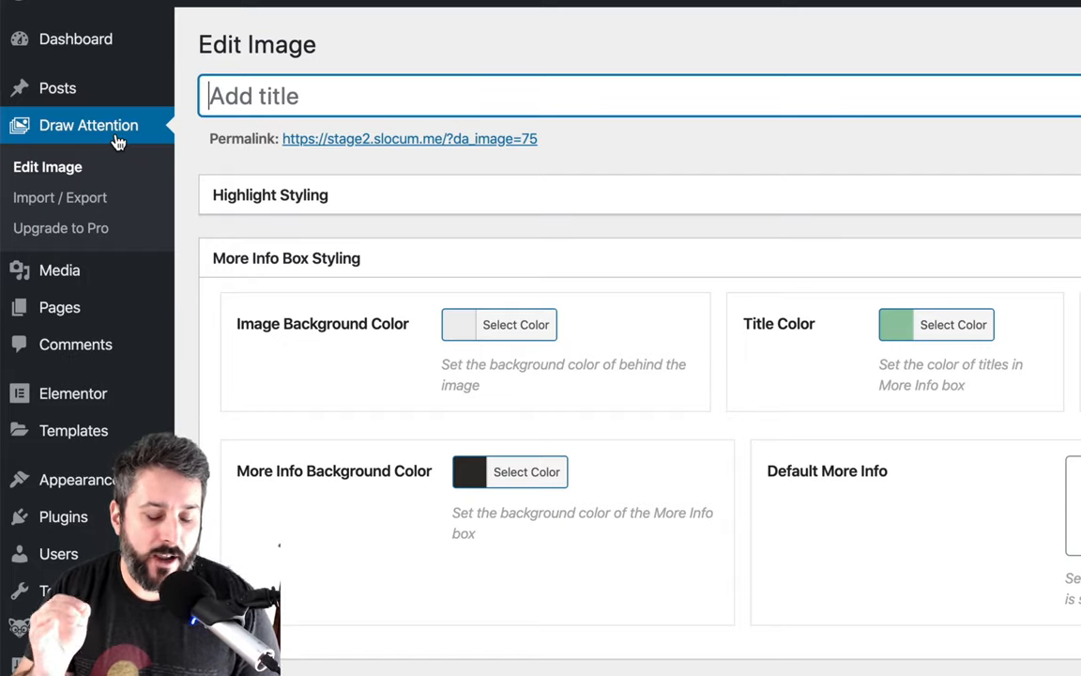
mouse_move(341, 166)
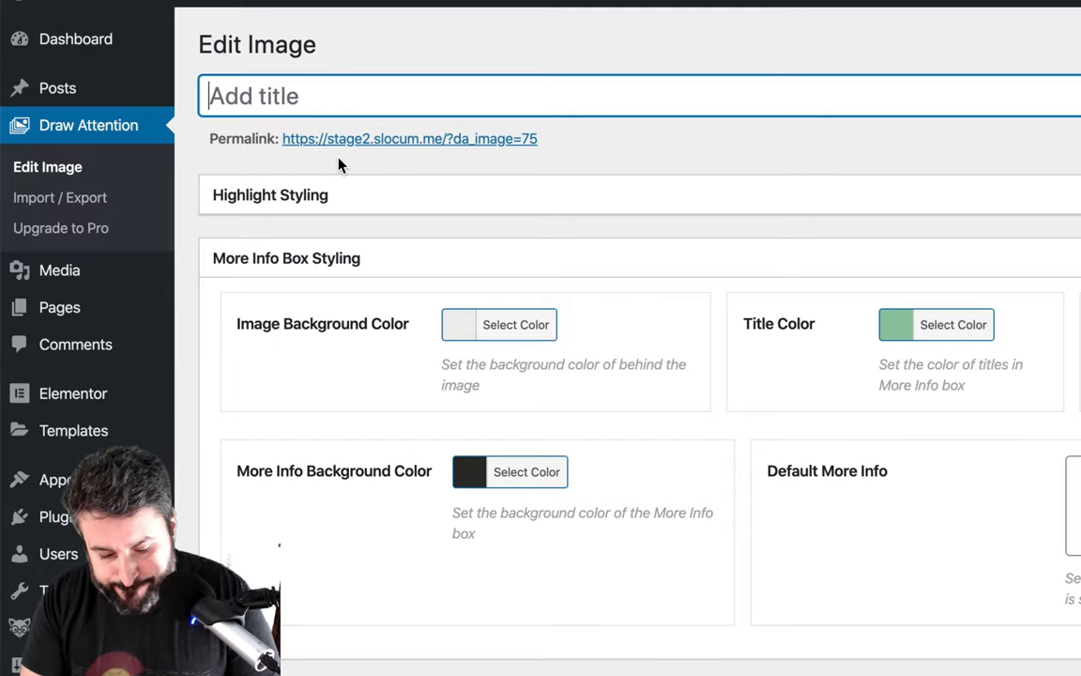
Step: Title the image 'Central Park' and attach the park map from the Media Library
text(Central Park)
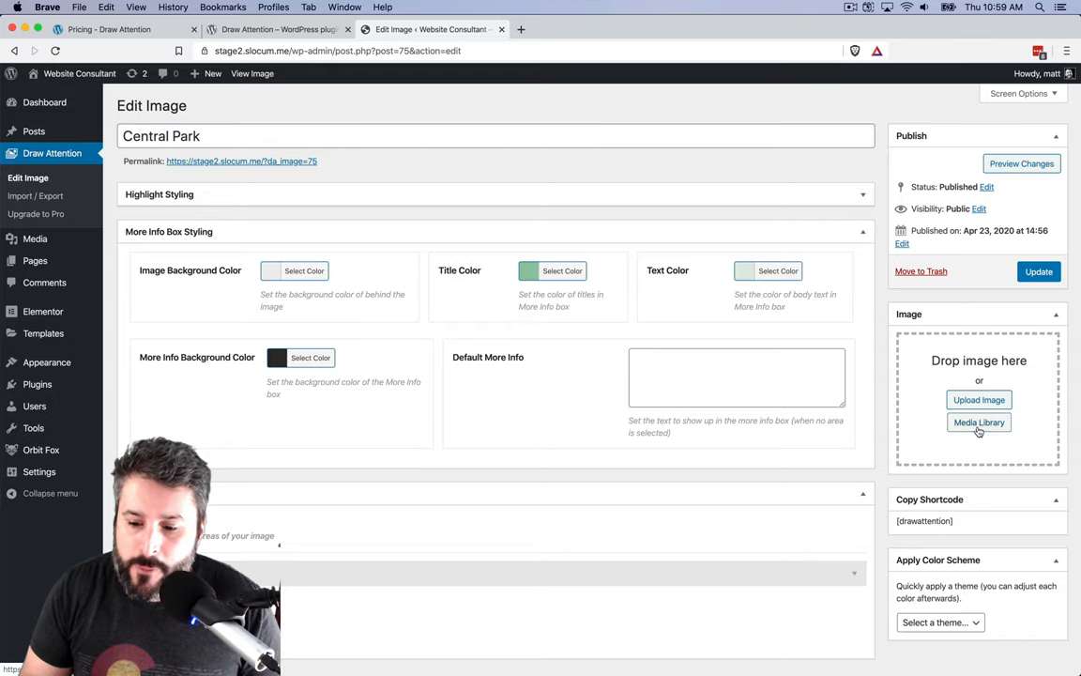
click(979, 421)
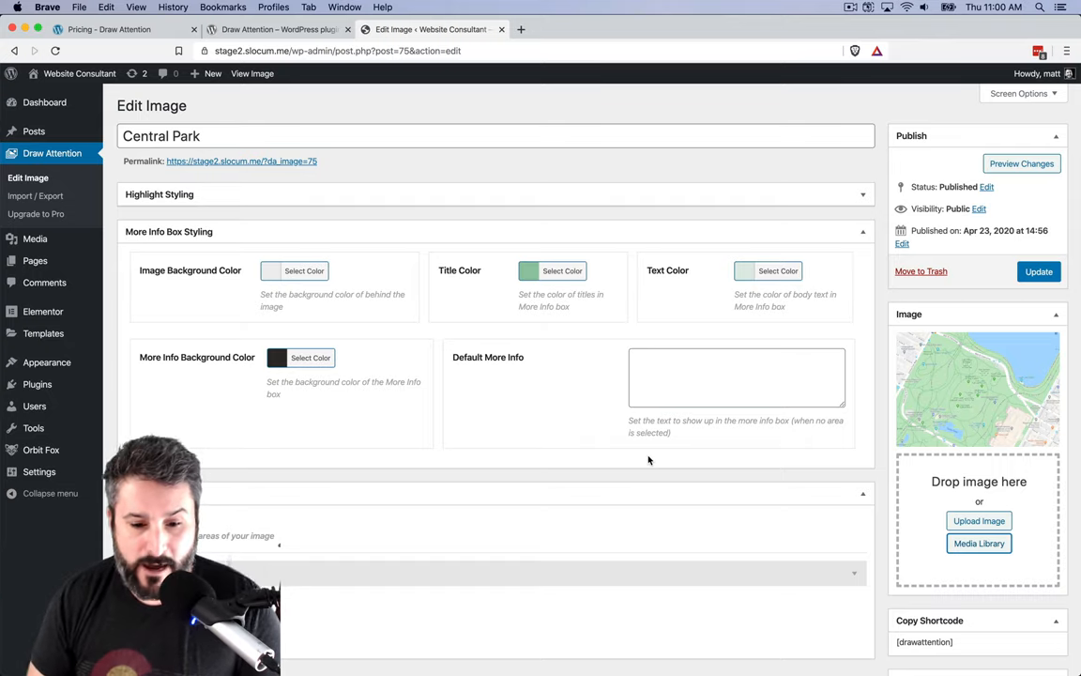
Step: Enter 'This is a map of closures in Central Park NYC' as Default More Info
click(737, 376)
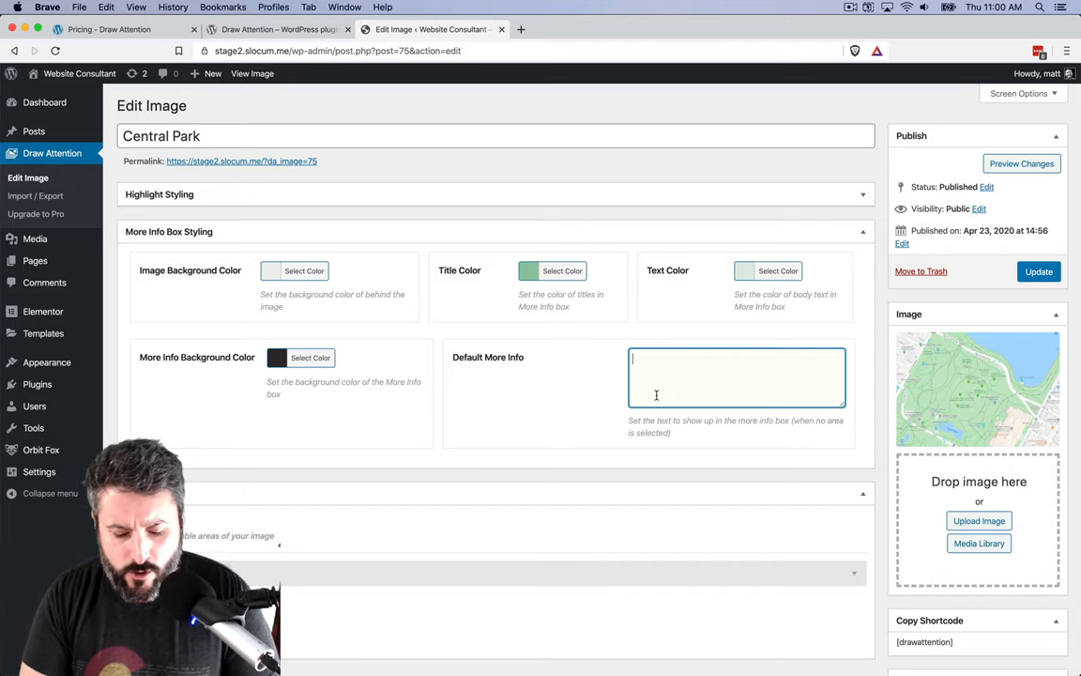
text(This is a map)
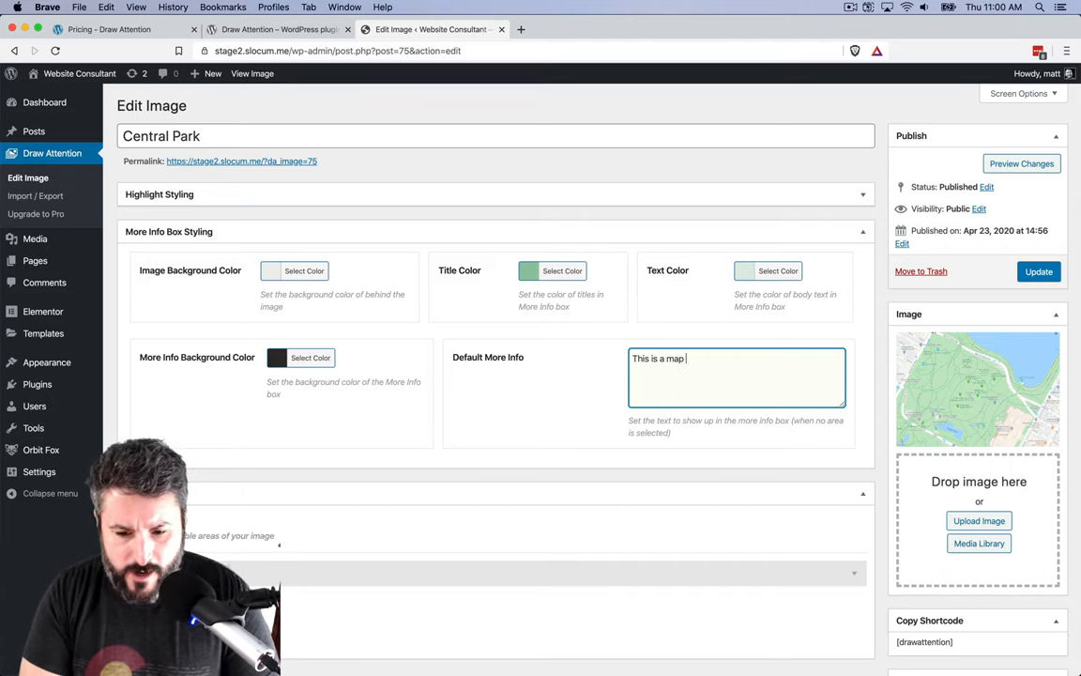
text(of closures)
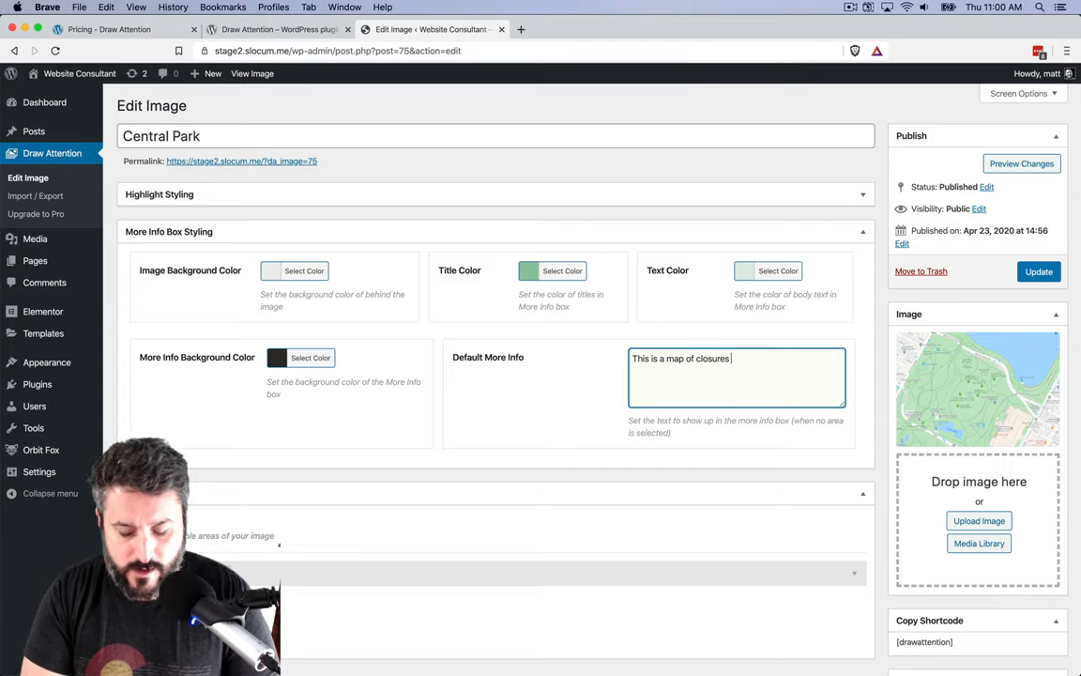
text(in Central Park NYC)
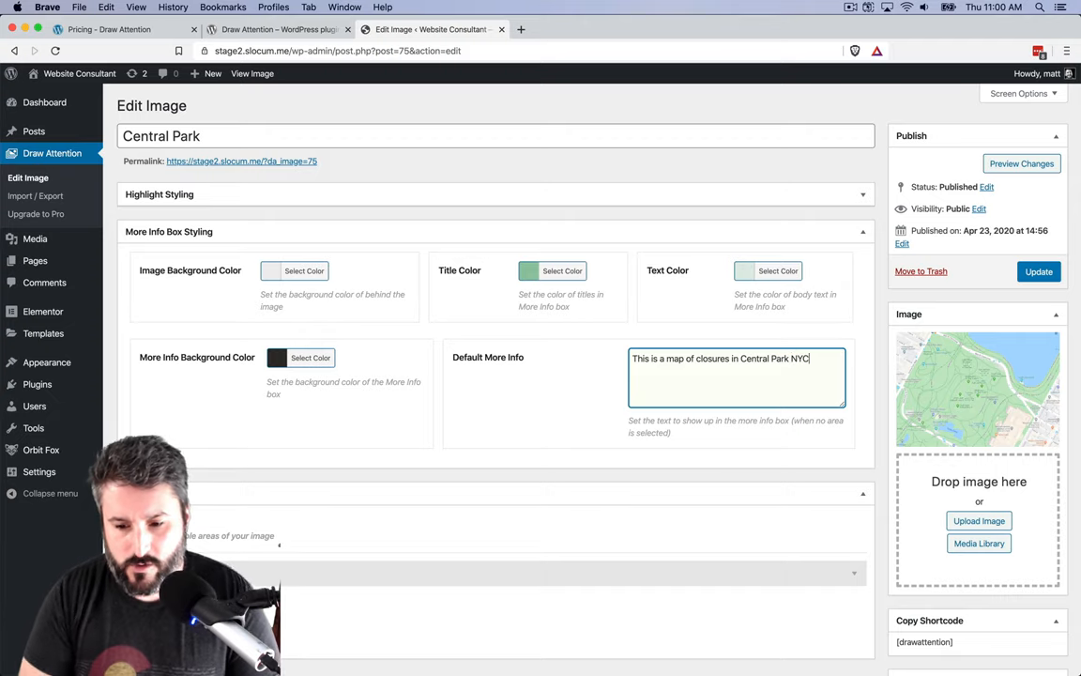
scroll(down, 3)
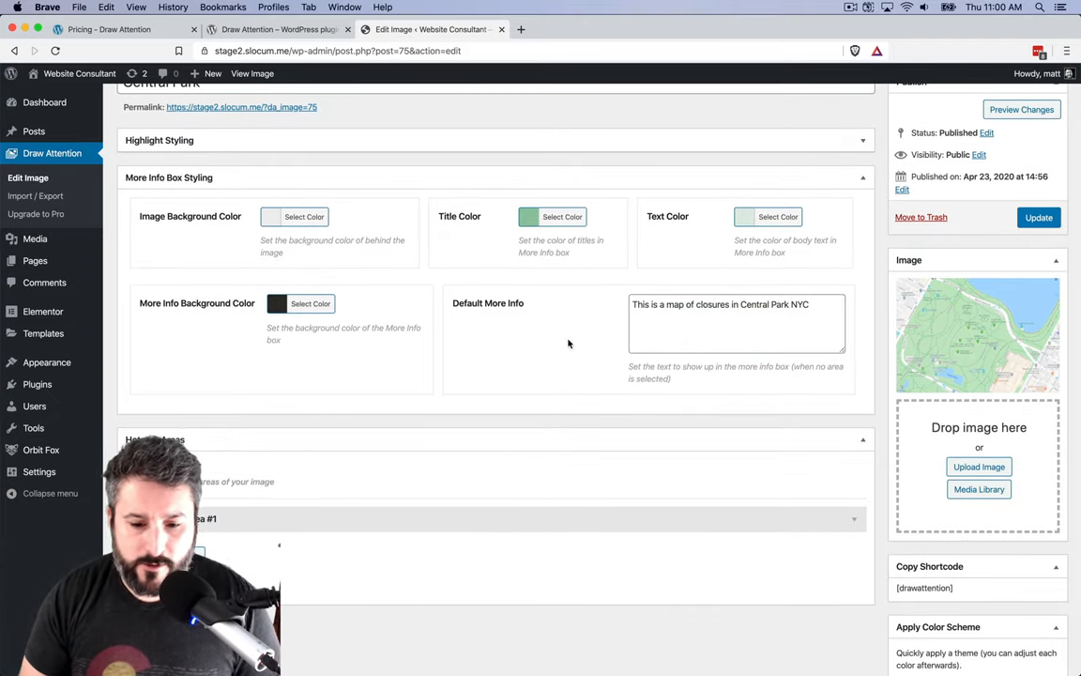
Step: Scroll down through Clickable Area #1's map to the Metropolitan Museum of Art
scroll(down, 3)
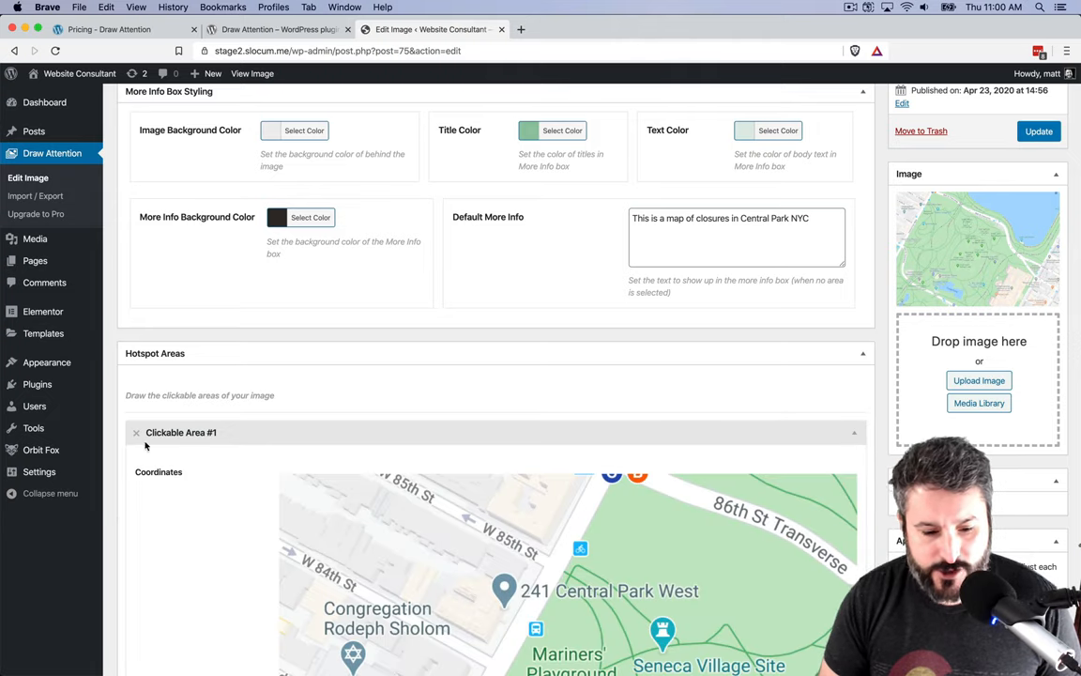
scroll(down, 3)
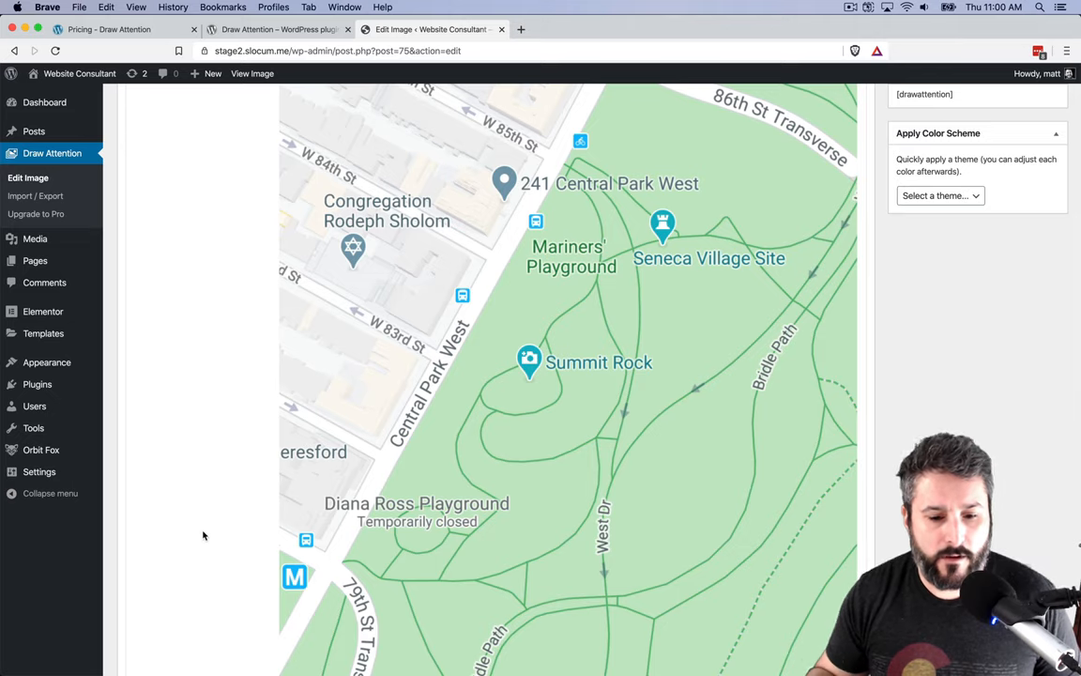
scroll(down, 3)
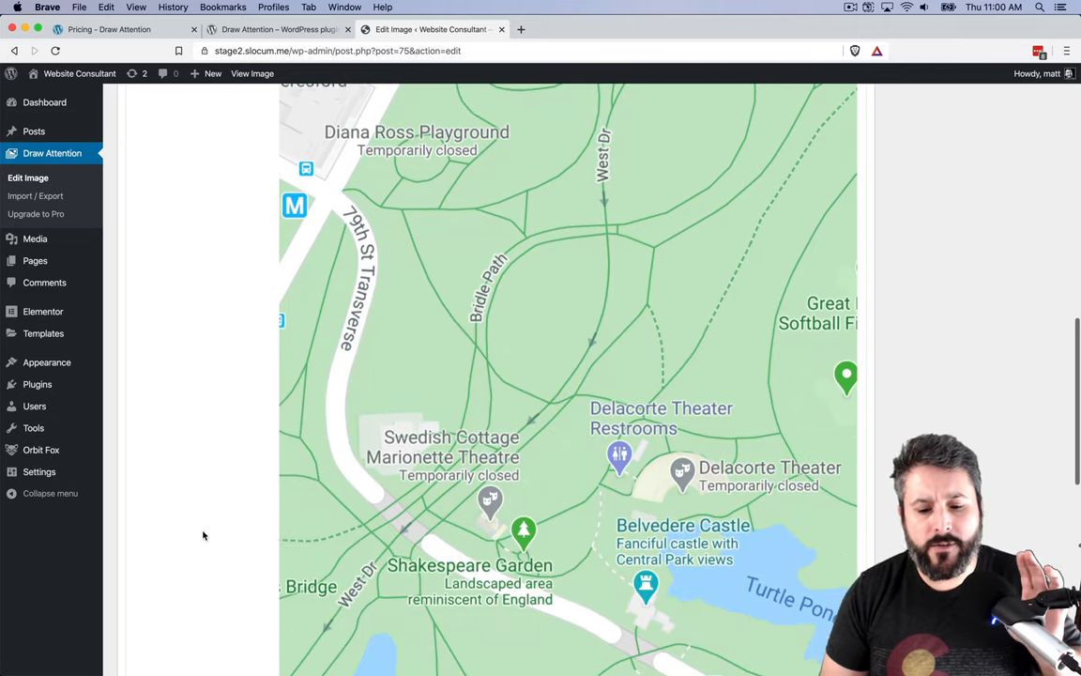
scroll(down, 3)
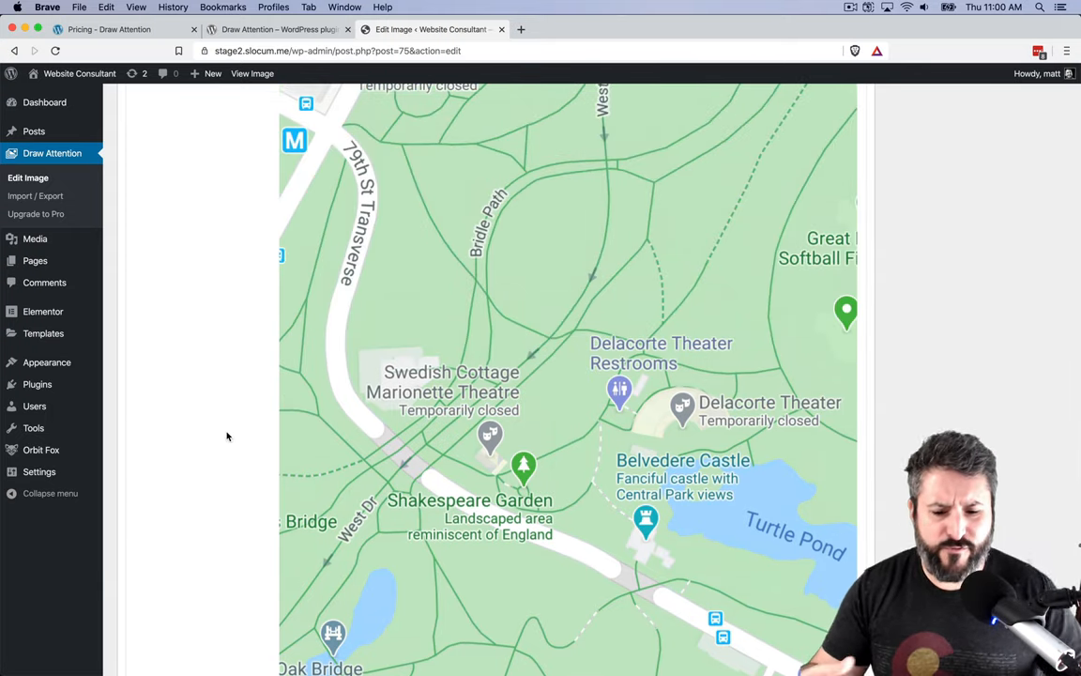
mouse_move(315, 397)
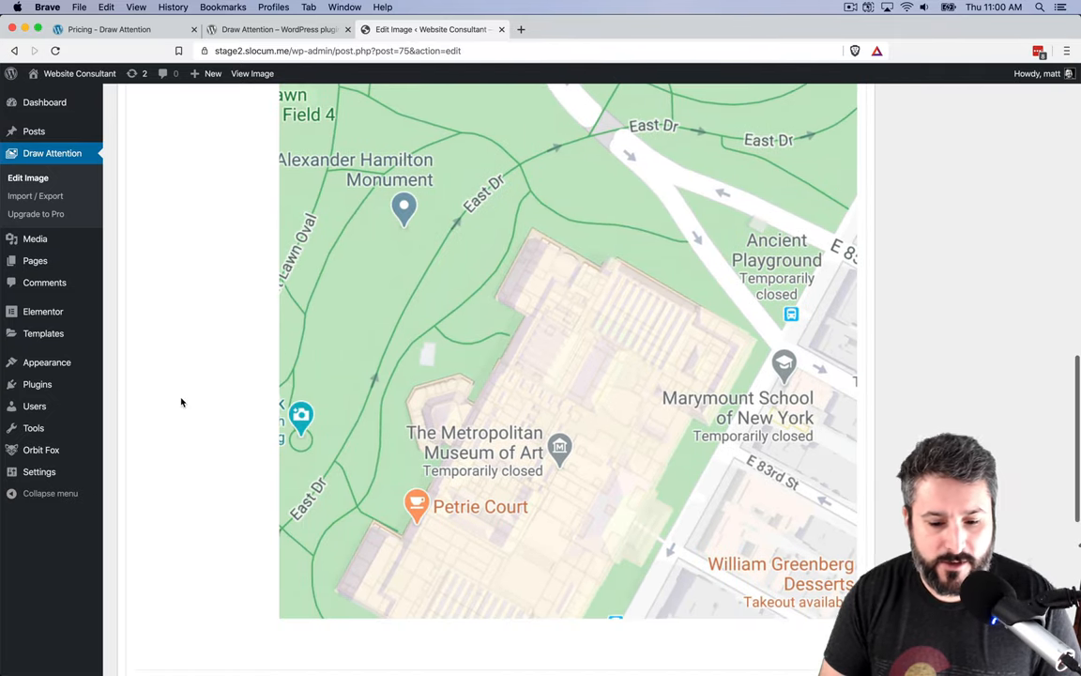
scroll(down, 3)
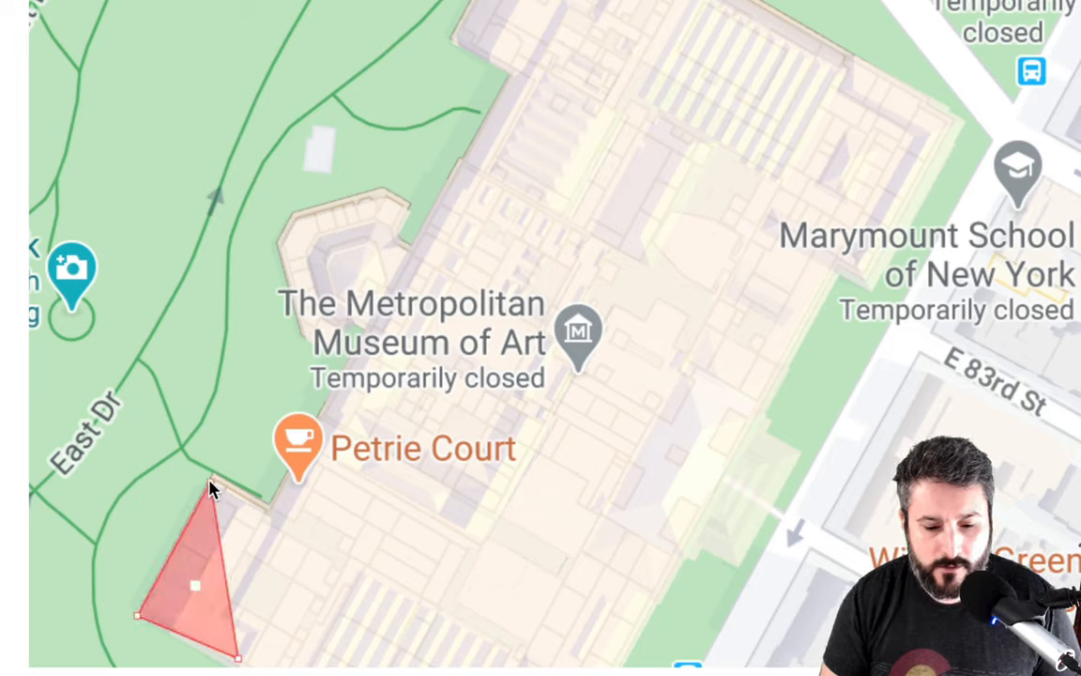
Step: Drag hotspot corners into a triangle spanning the Metropolitan Museum of Art building
drag(211, 488, 338, 549)
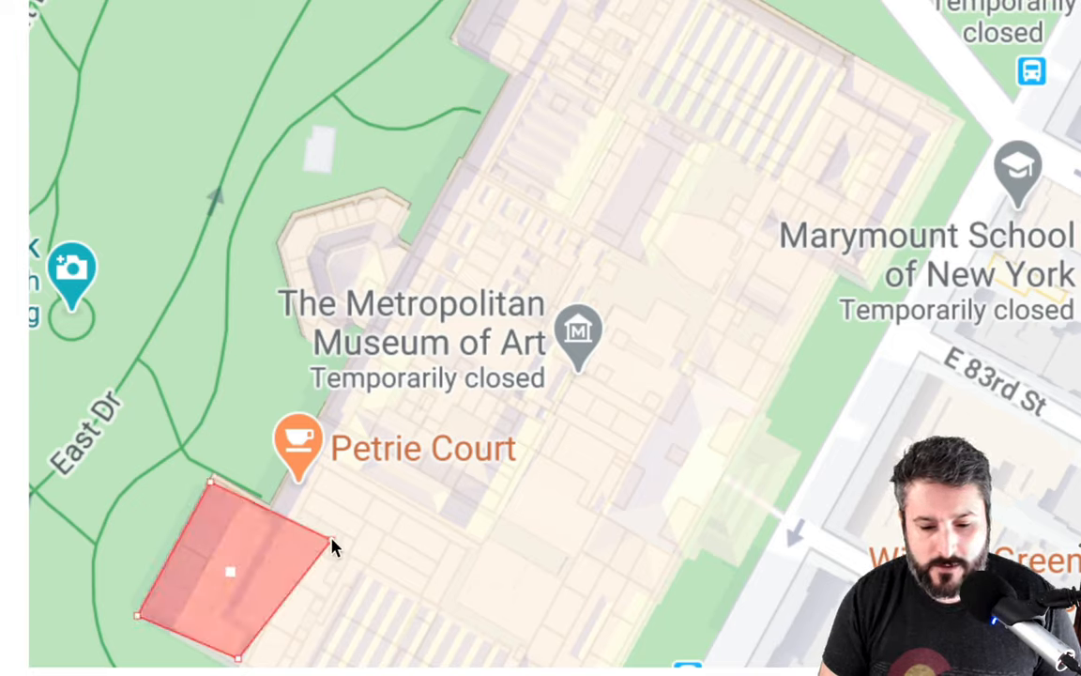
drag(336, 547, 942, 129)
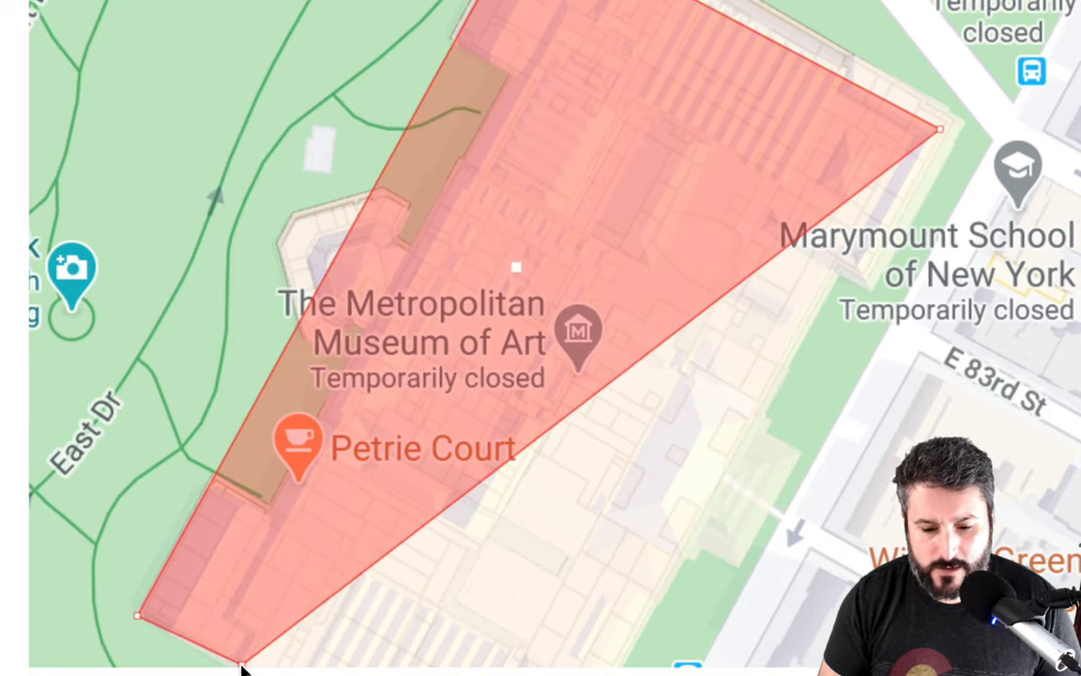
mouse_move(524, 453)
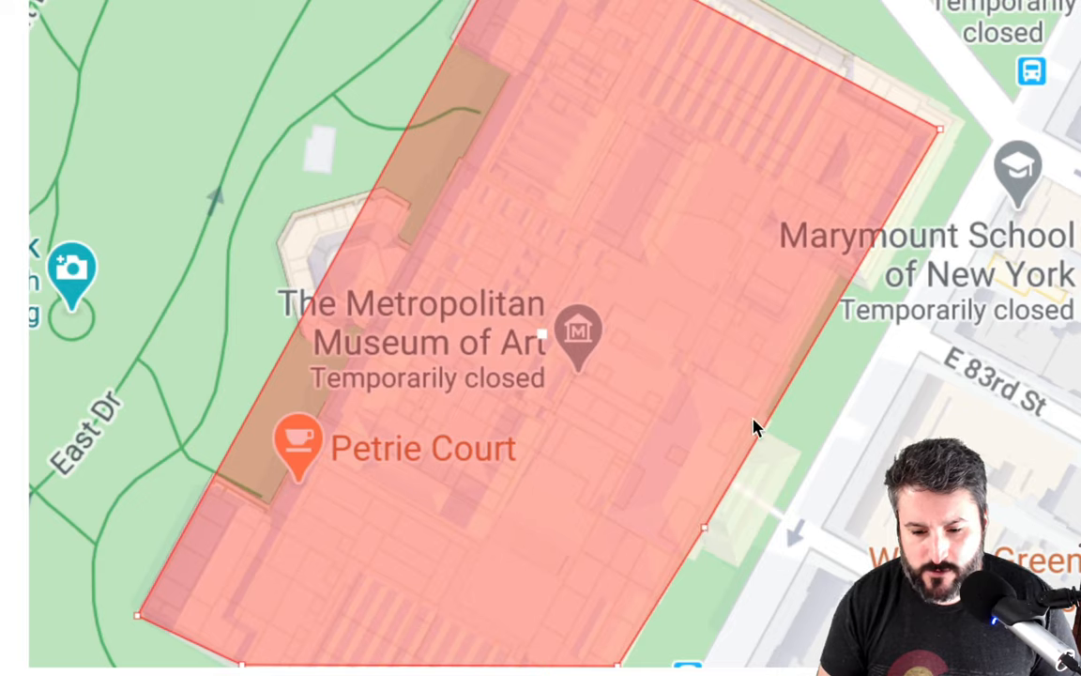
mouse_move(760, 448)
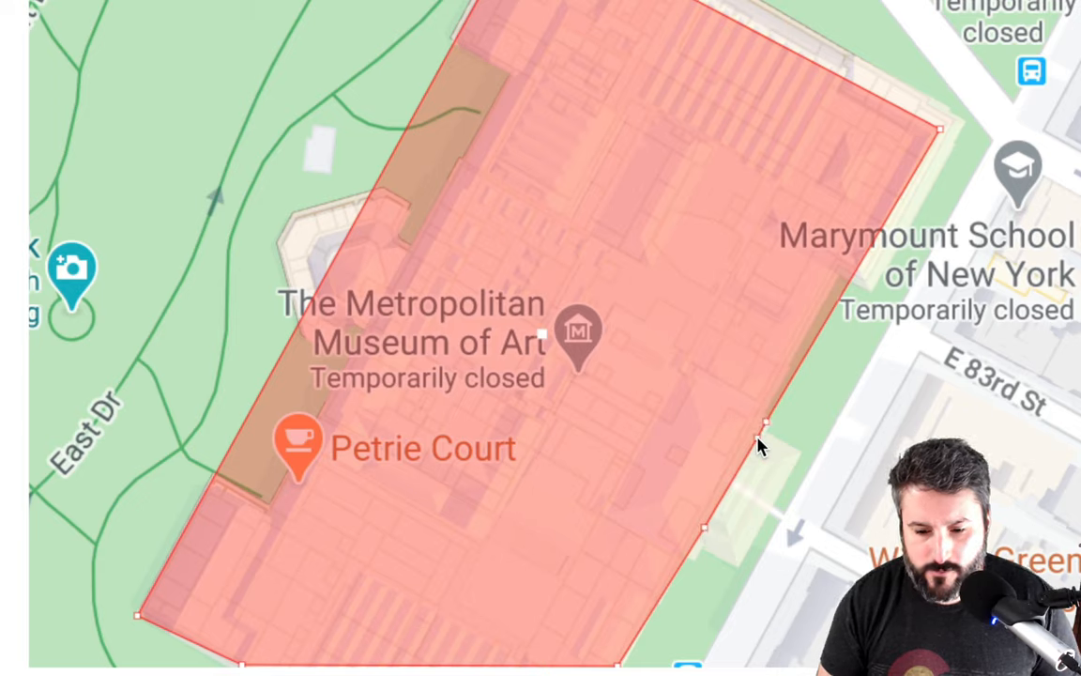
mouse_move(720, 538)
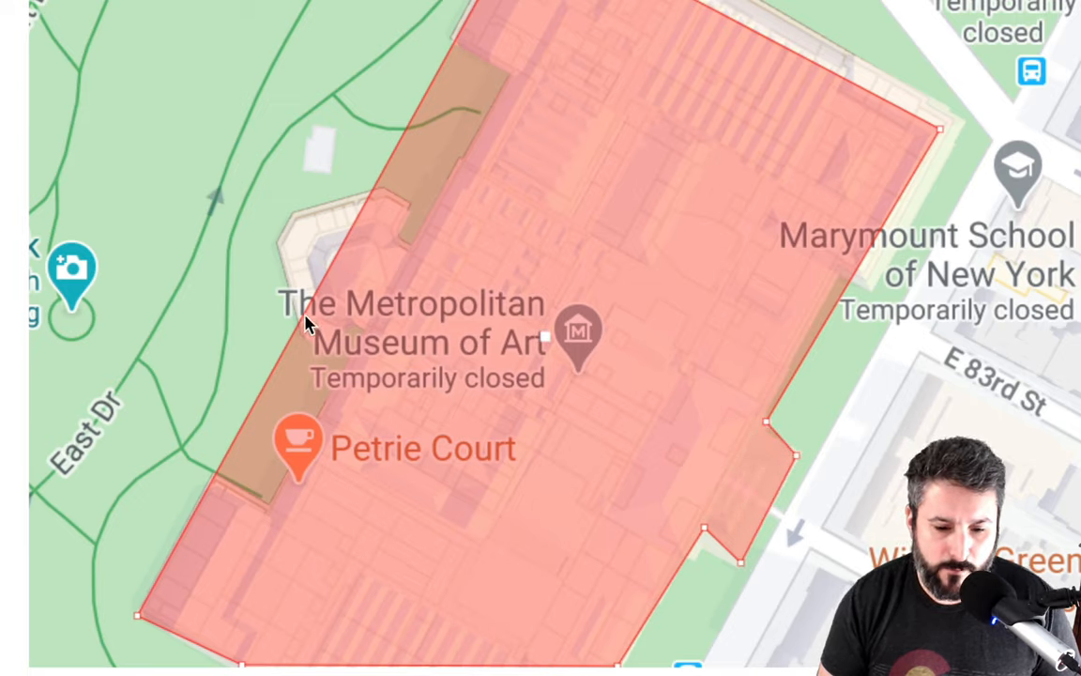
mouse_move(340, 247)
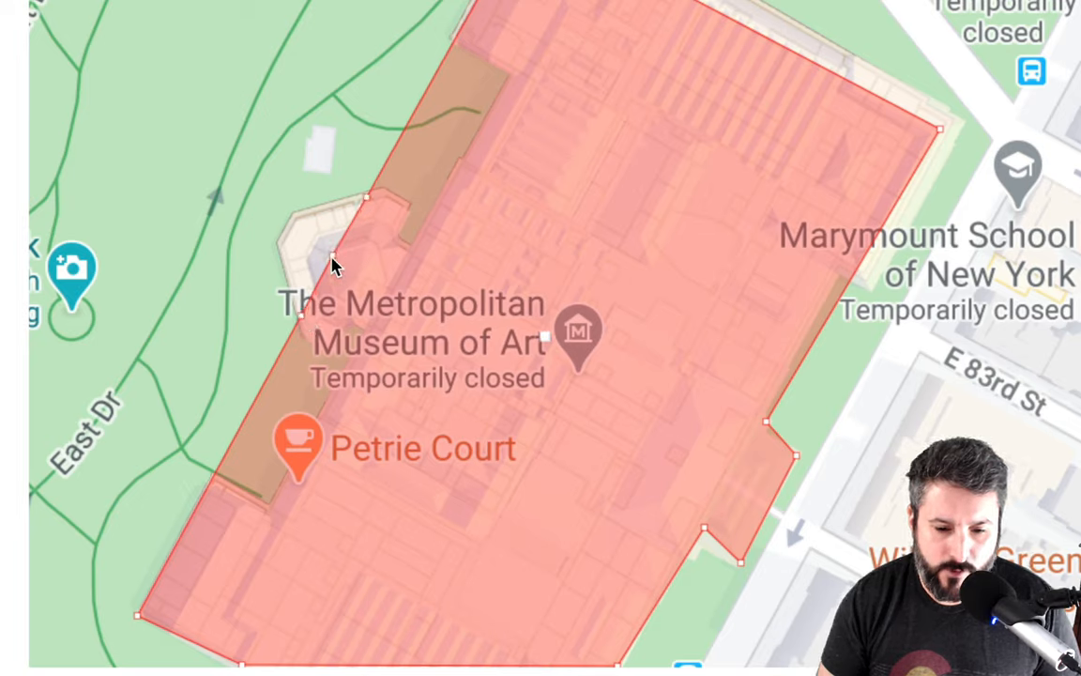
mouse_move(286, 239)
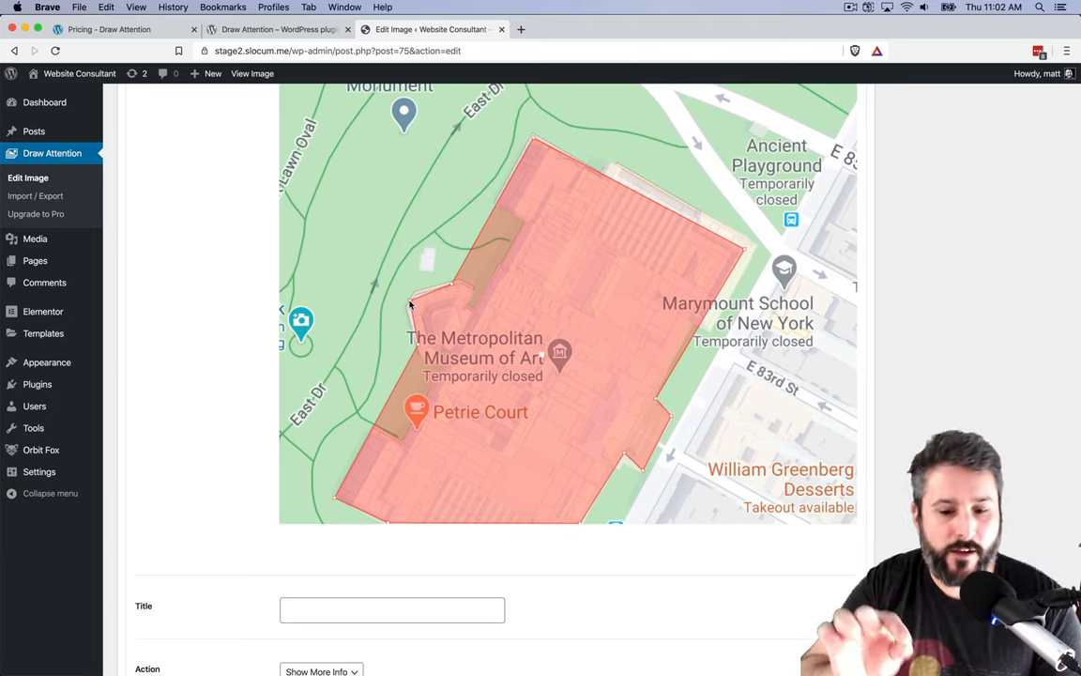
mouse_move(246, 496)
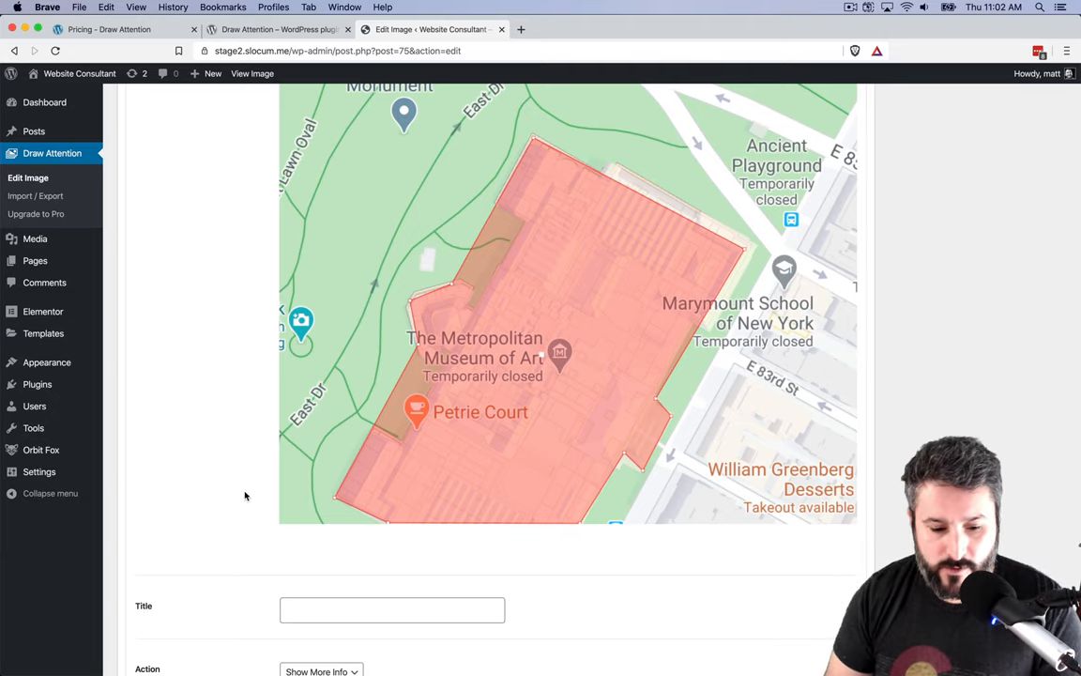
Step: Title the museum hotspot 'Metro is closed', described 'The museum is closed until further notice.'
click(391, 610)
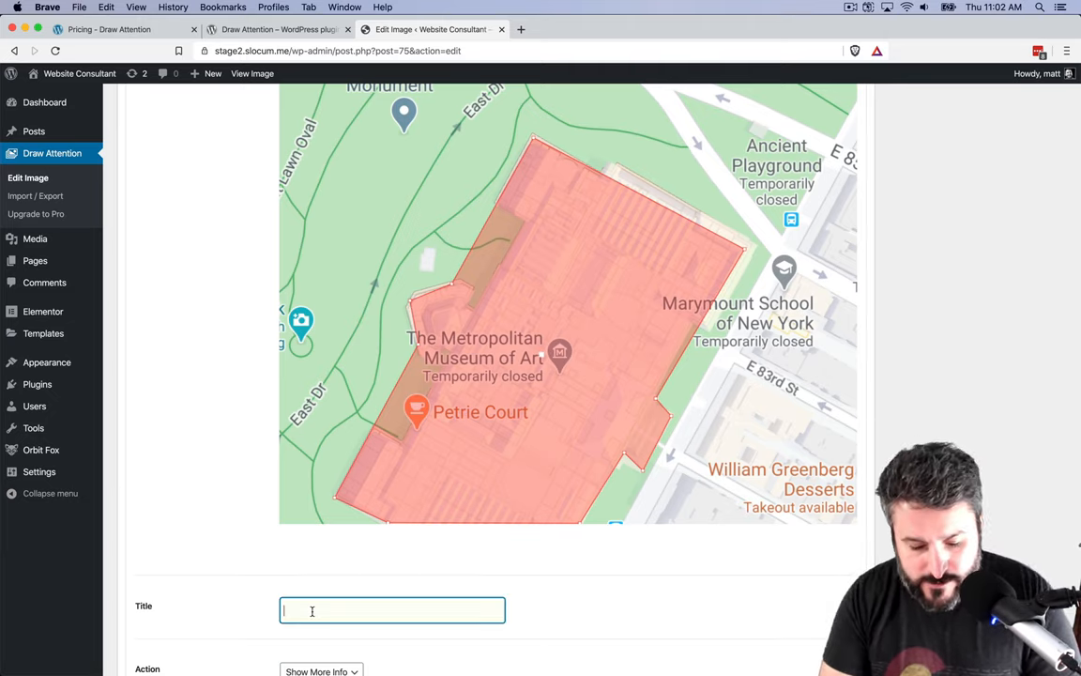
text(Metro is closed)
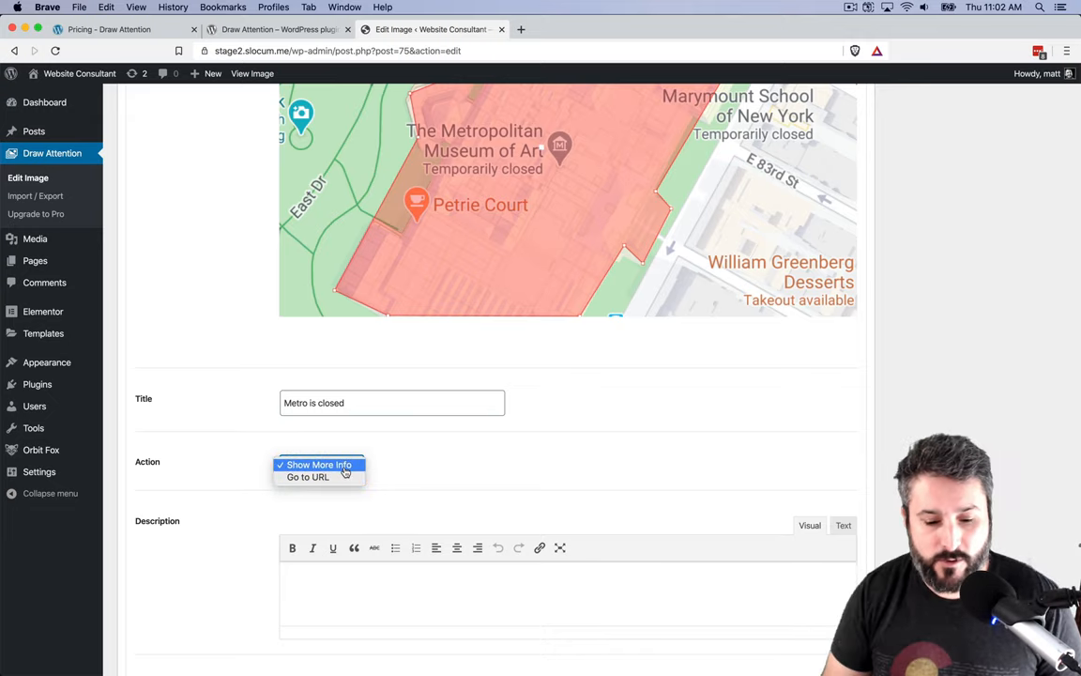
click(319, 464)
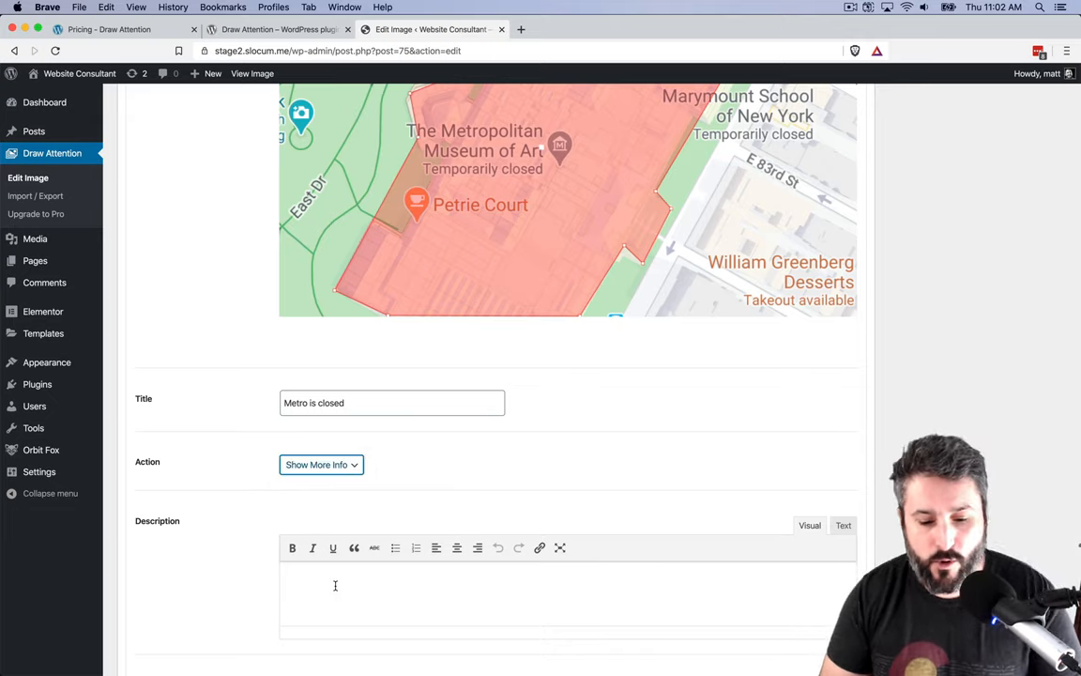
text(T)
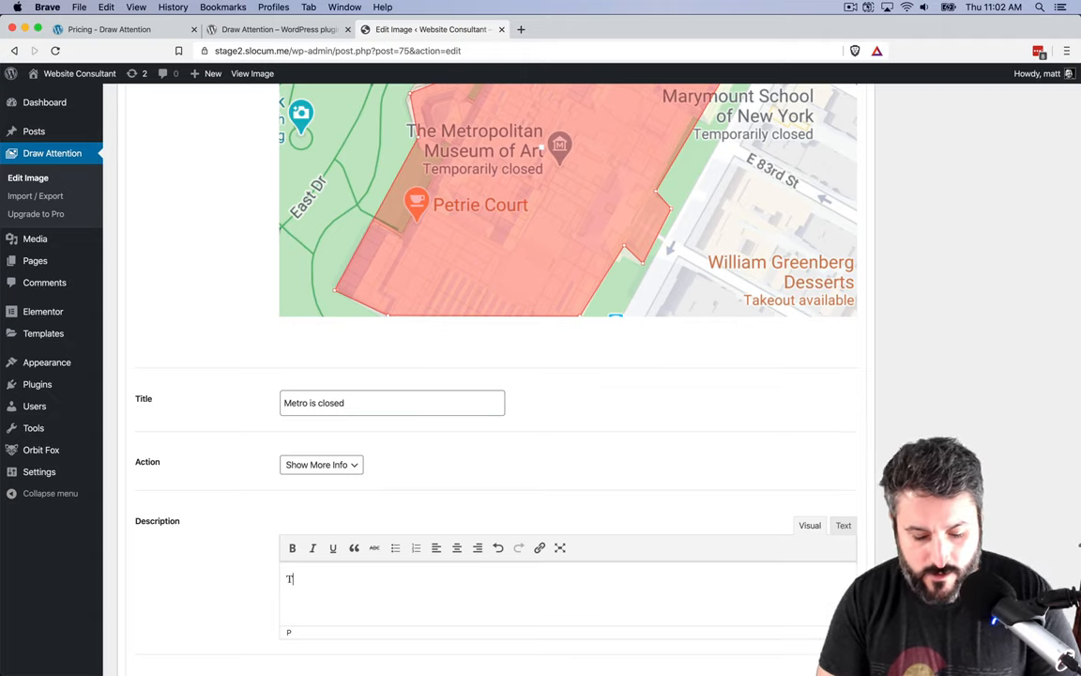
text(he museum is closed until)
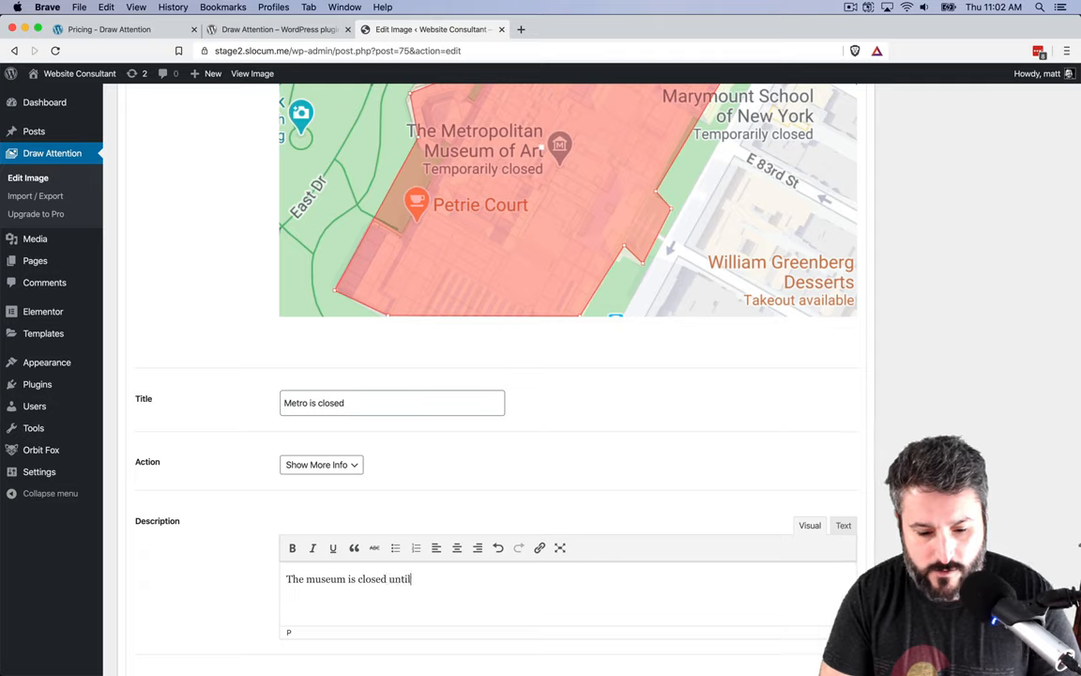
text(futher)
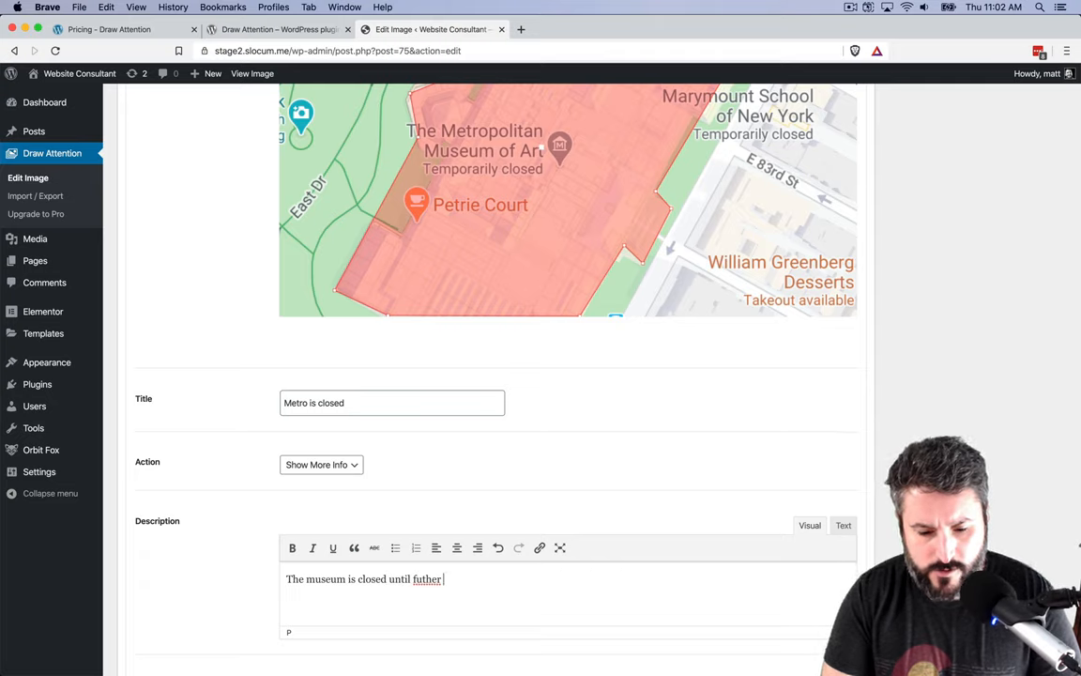
text(further notice.)
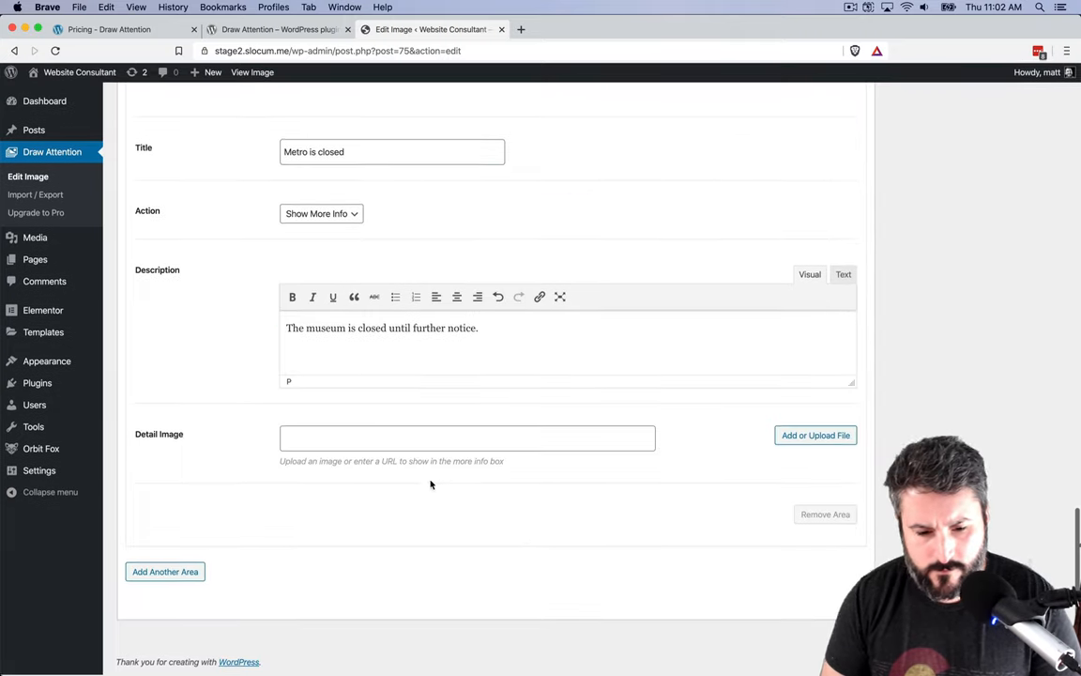
Step: Add a second clickable area to outline Turtle Pond
click(467, 438)
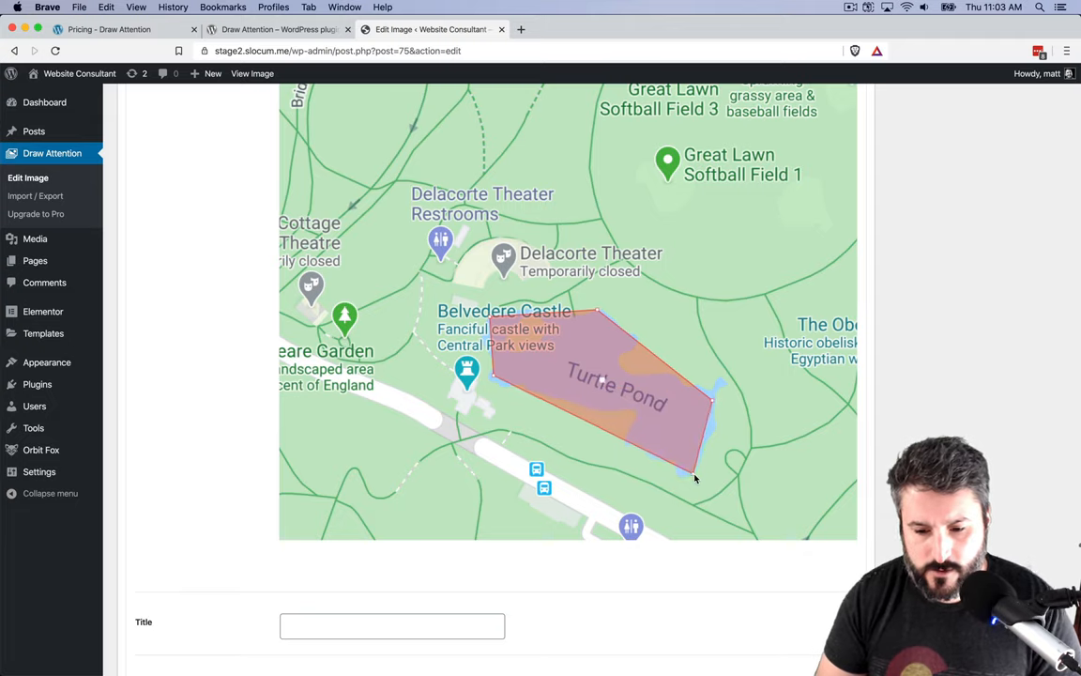
Step: Title the Turtle Pond hotspot 'Not fishing!' with description 'No Fishing until further notice.'
scroll(down, 3)
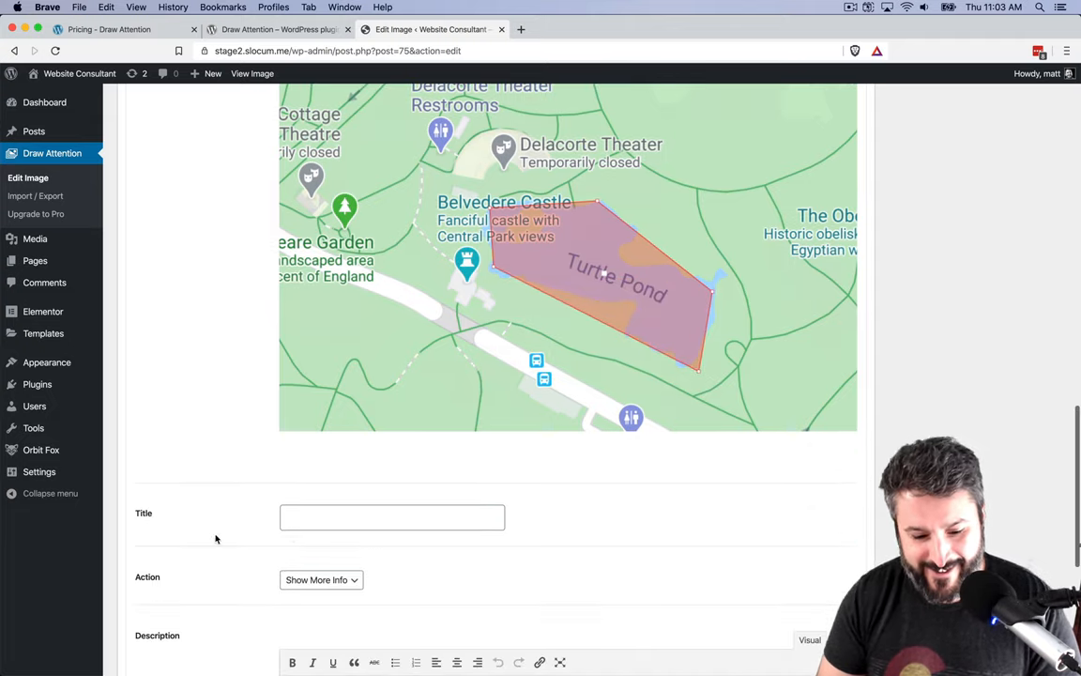
text(Not)
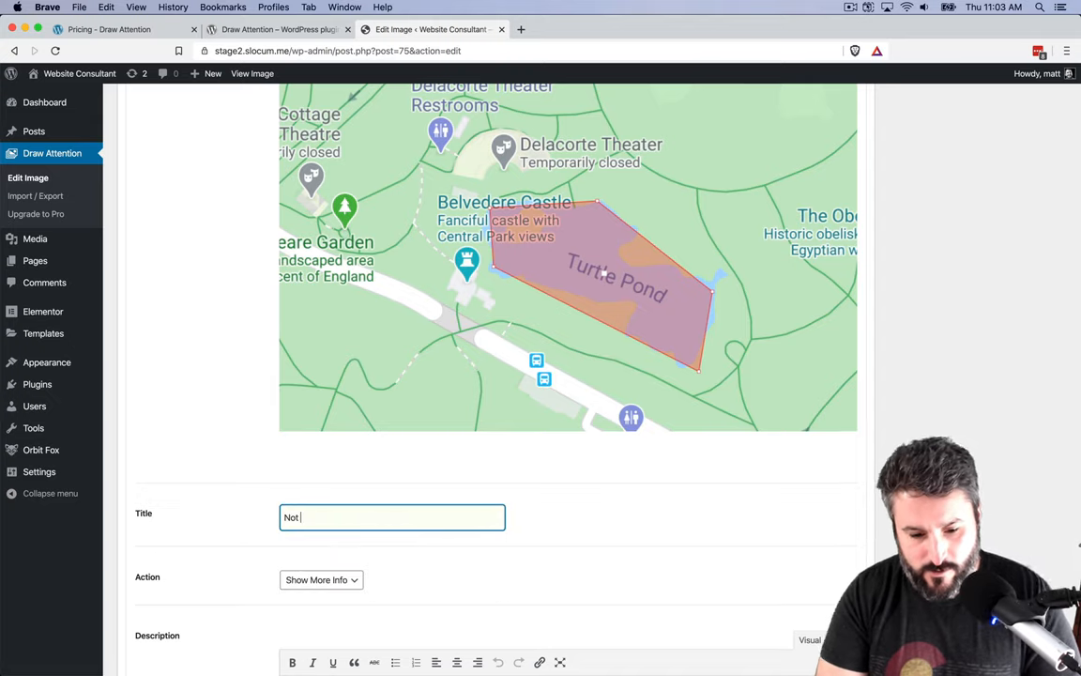
text(fishing!)
text(No Fishing until futher notic)
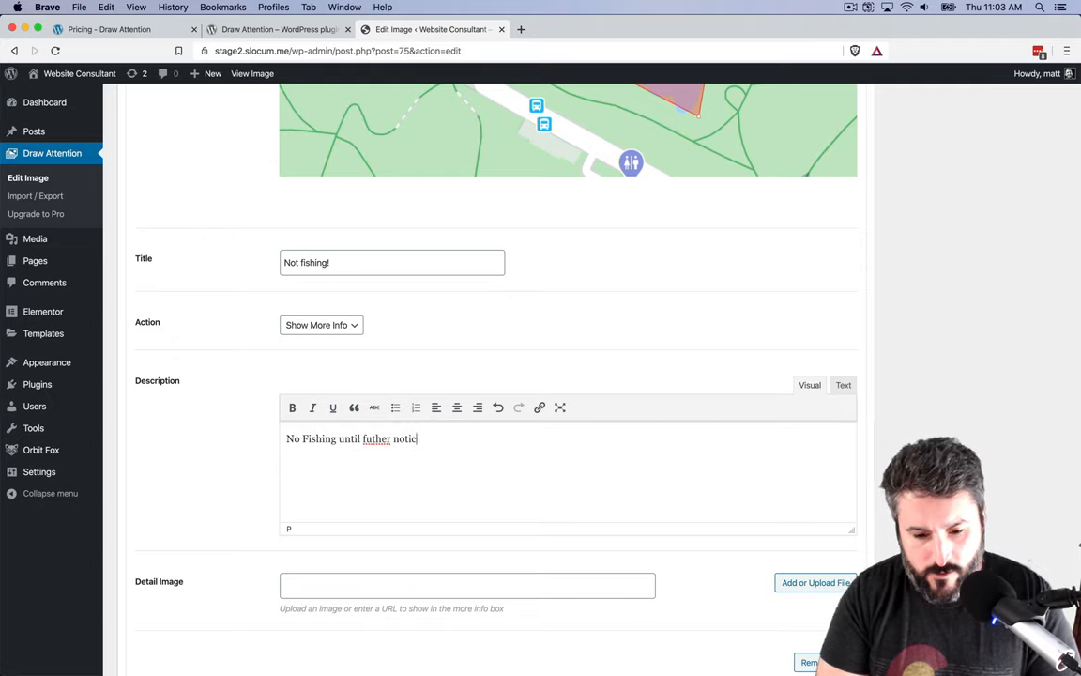
text(e)
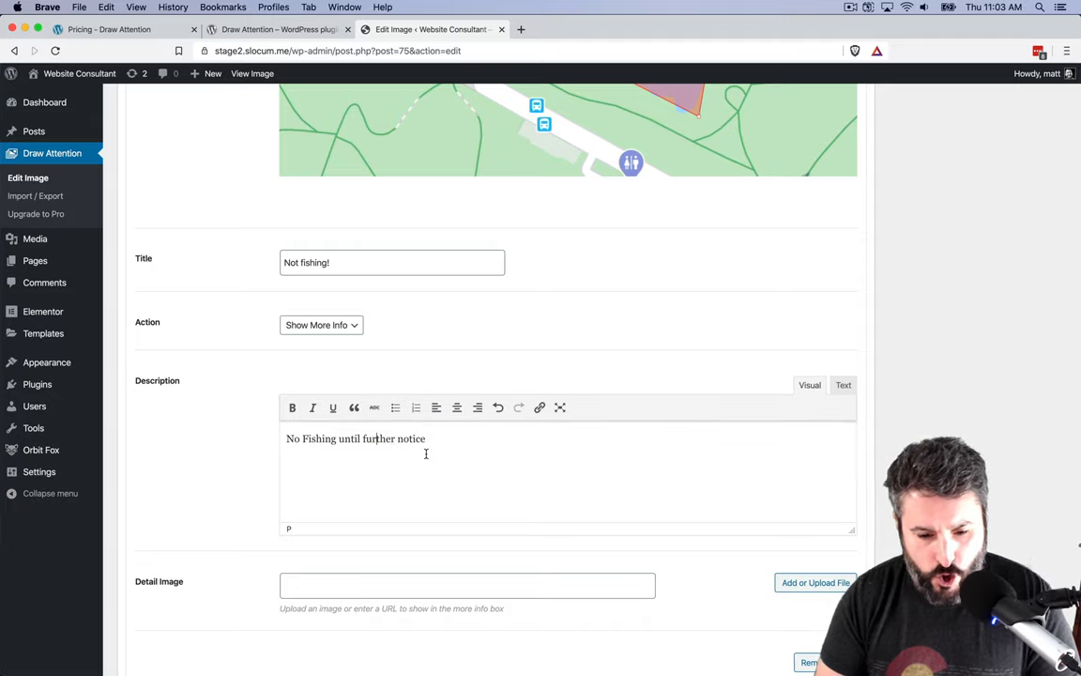
text(.)
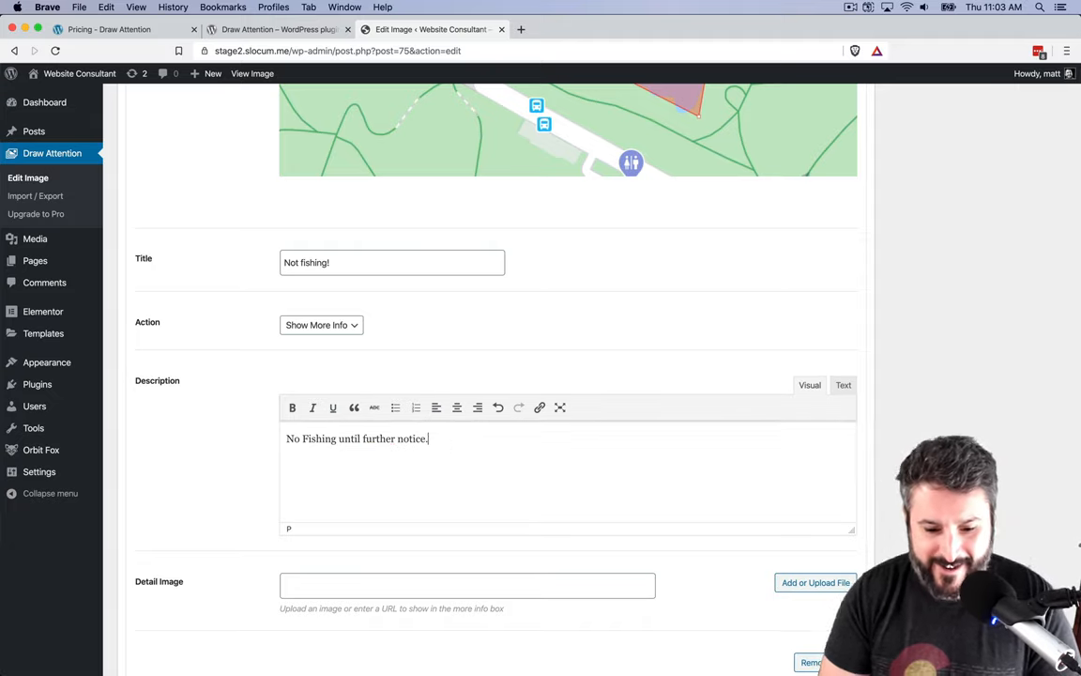
scroll(down, 3)
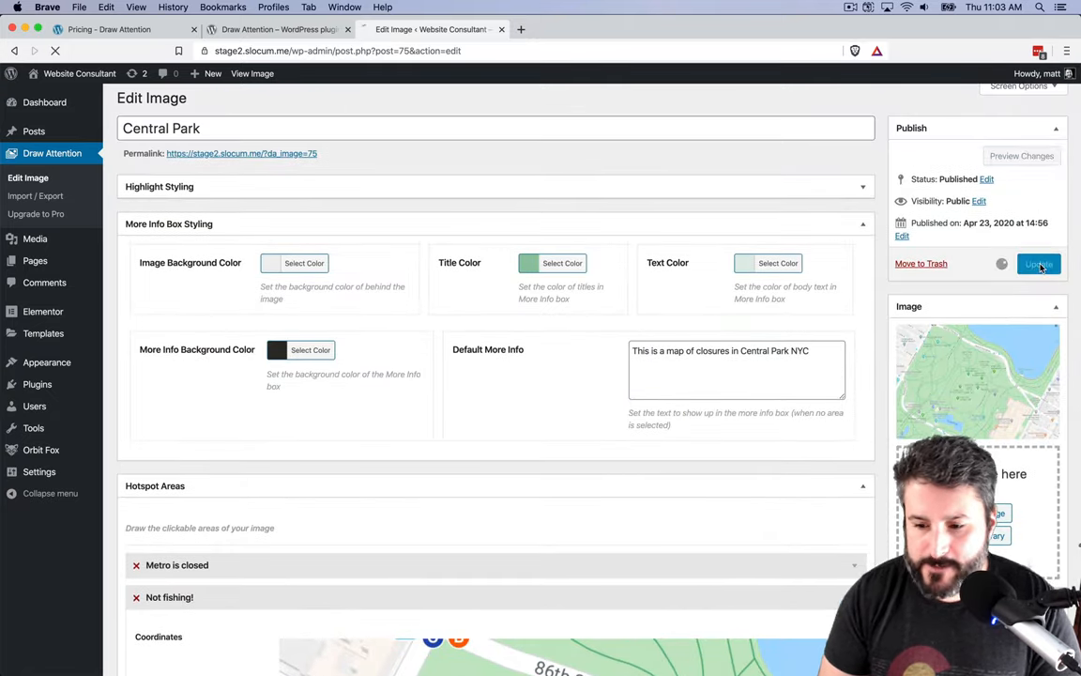
Step: Update the Central Park image, then edit the Map page from Pages
click(1038, 264)
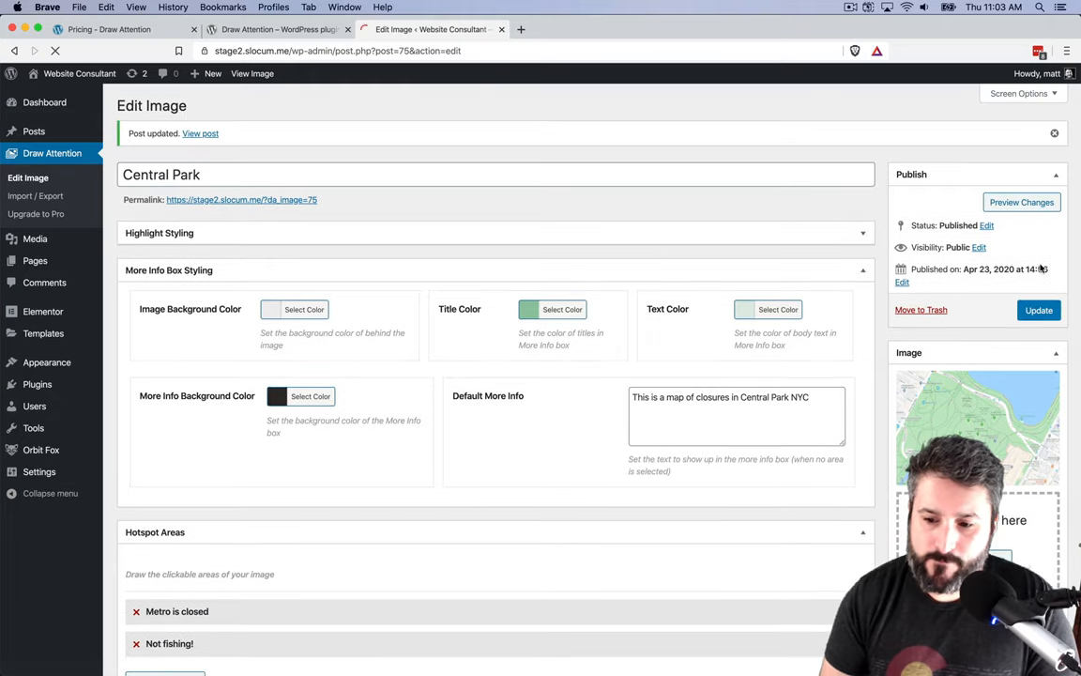
mouse_move(34, 131)
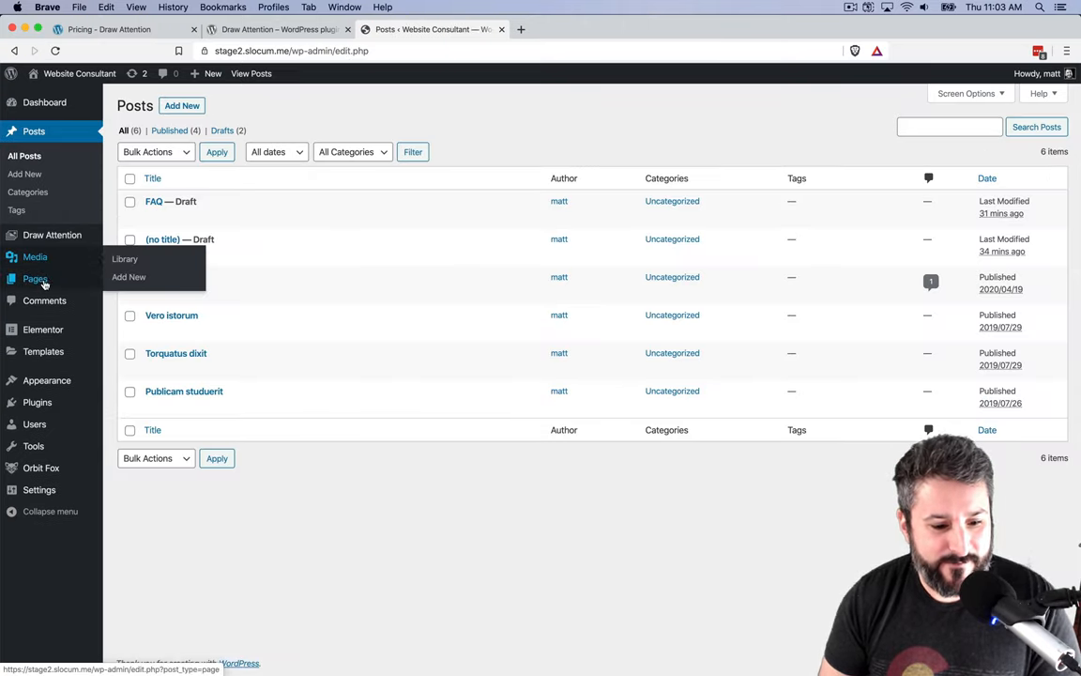
click(35, 277)
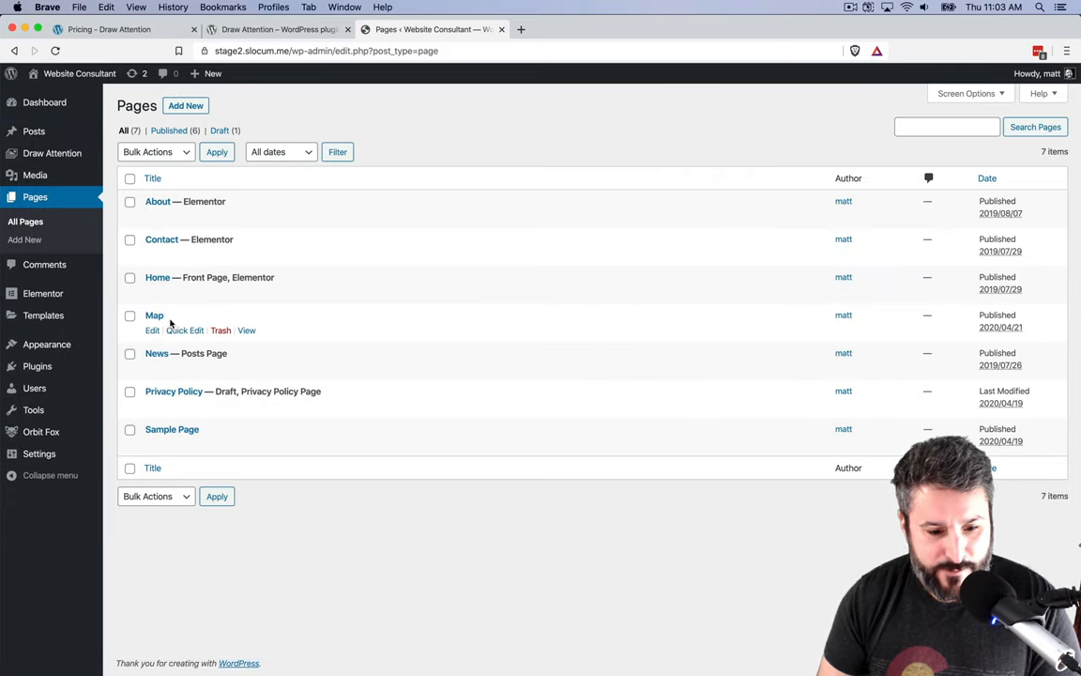
click(152, 329)
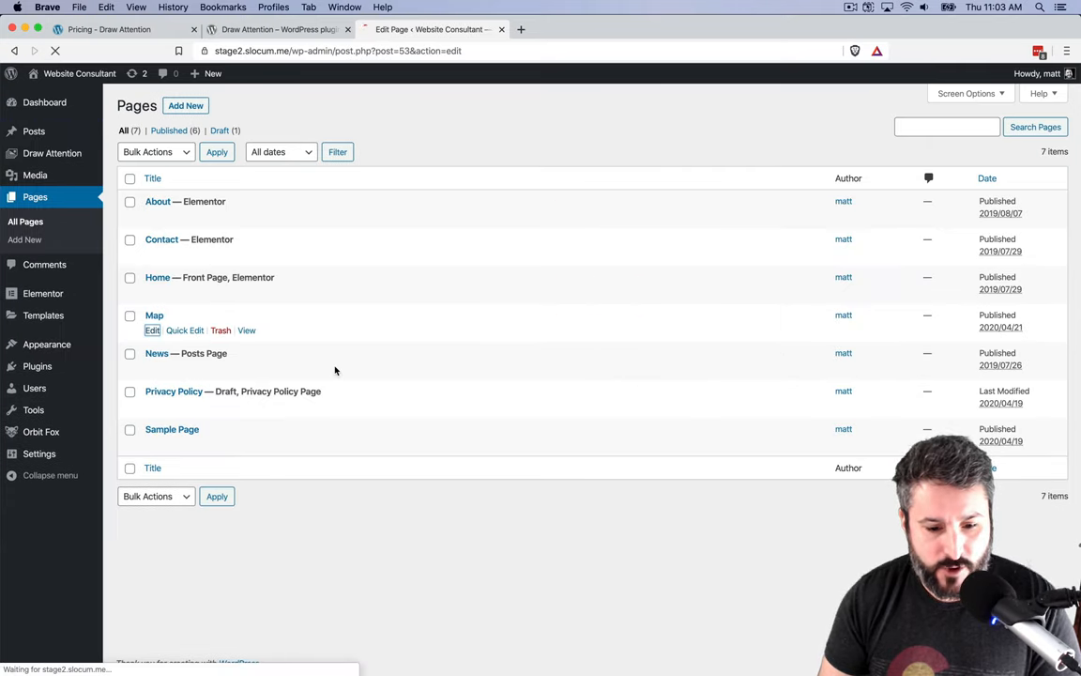
Step: Insert a Draw Attention Image block showing Central Park and update the Map page
click(154, 315)
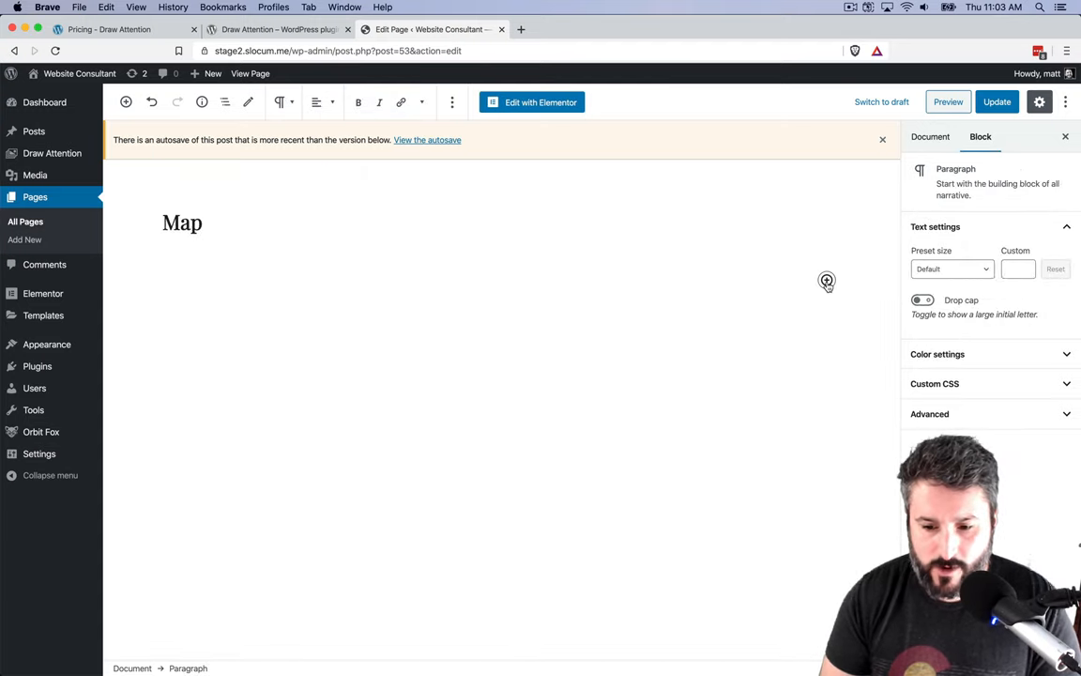
click(826, 281)
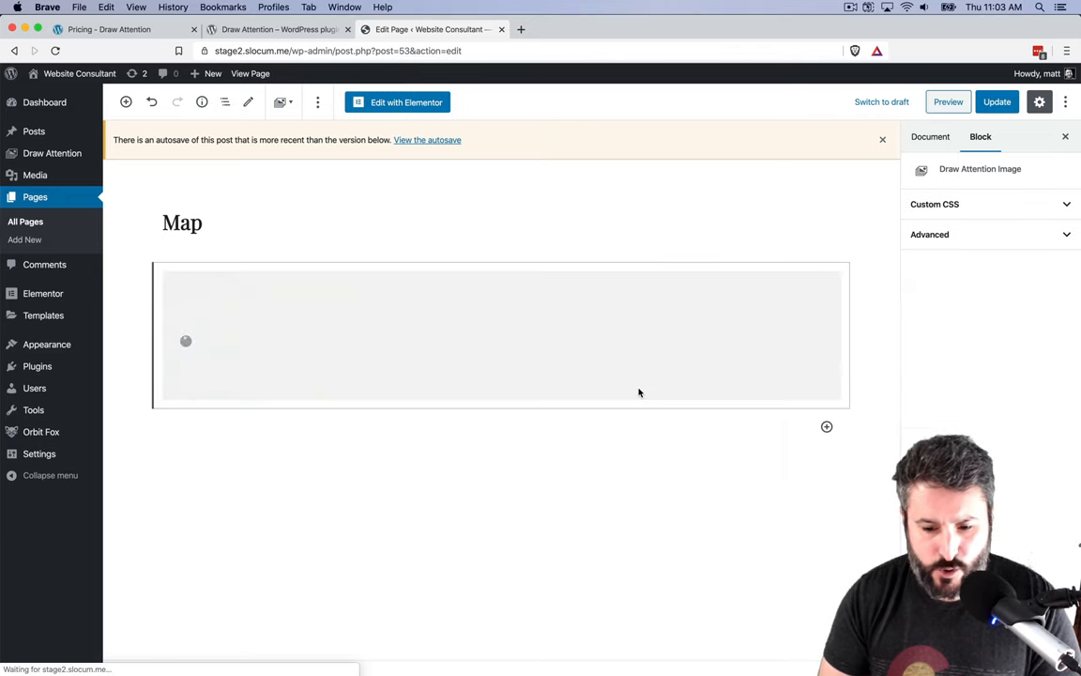
click(997, 102)
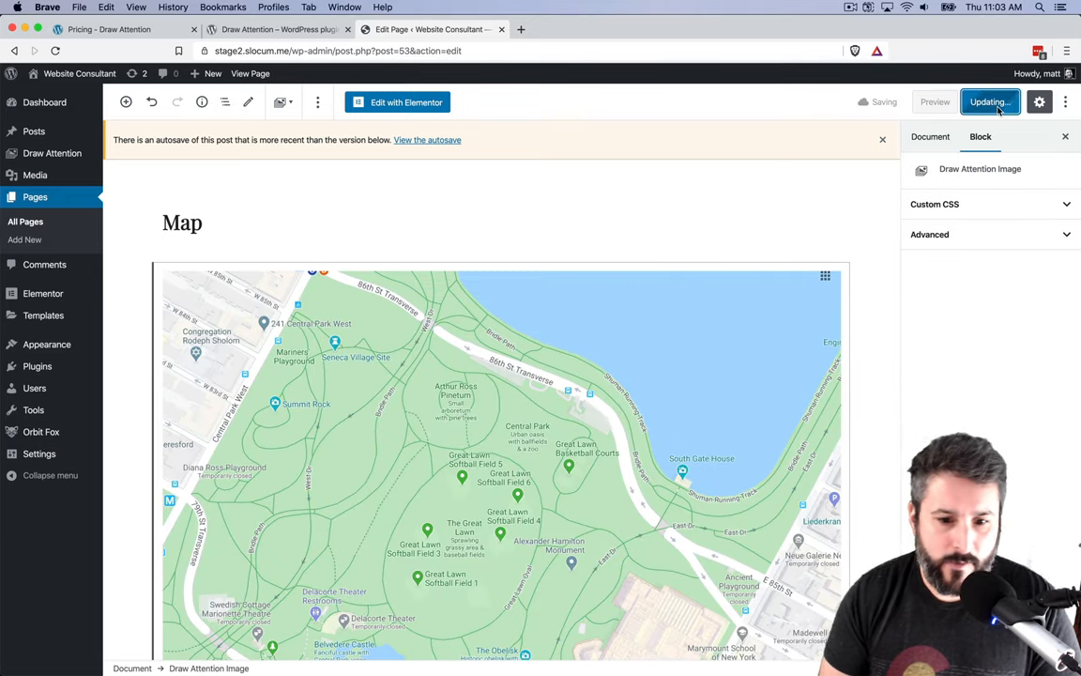
click(934, 101)
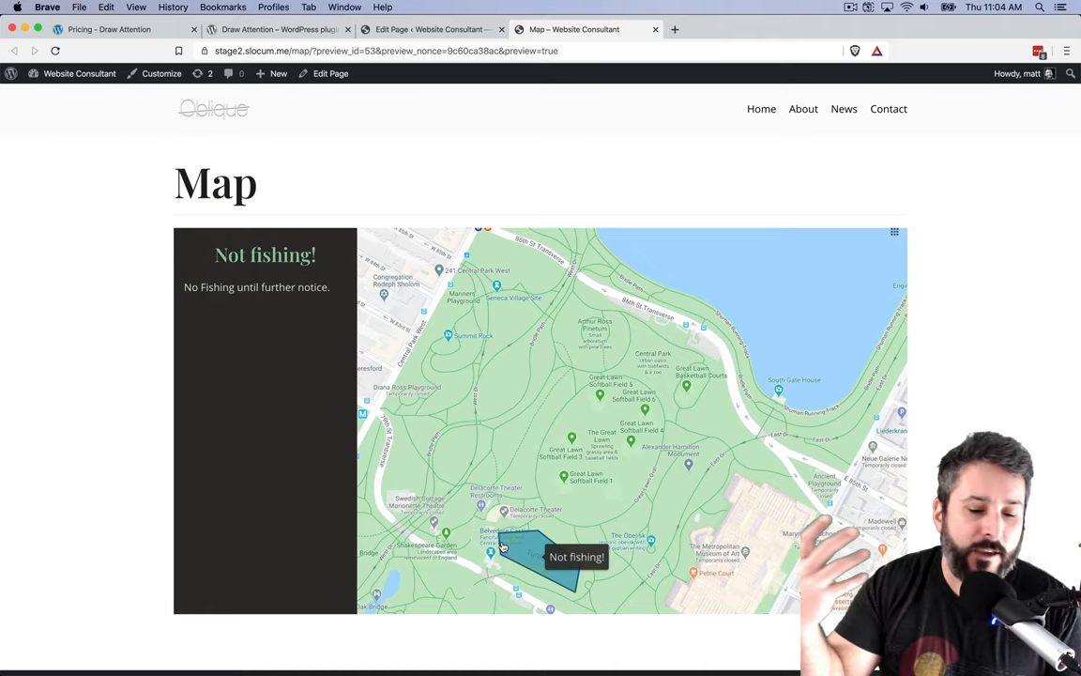
mouse_move(590, 410)
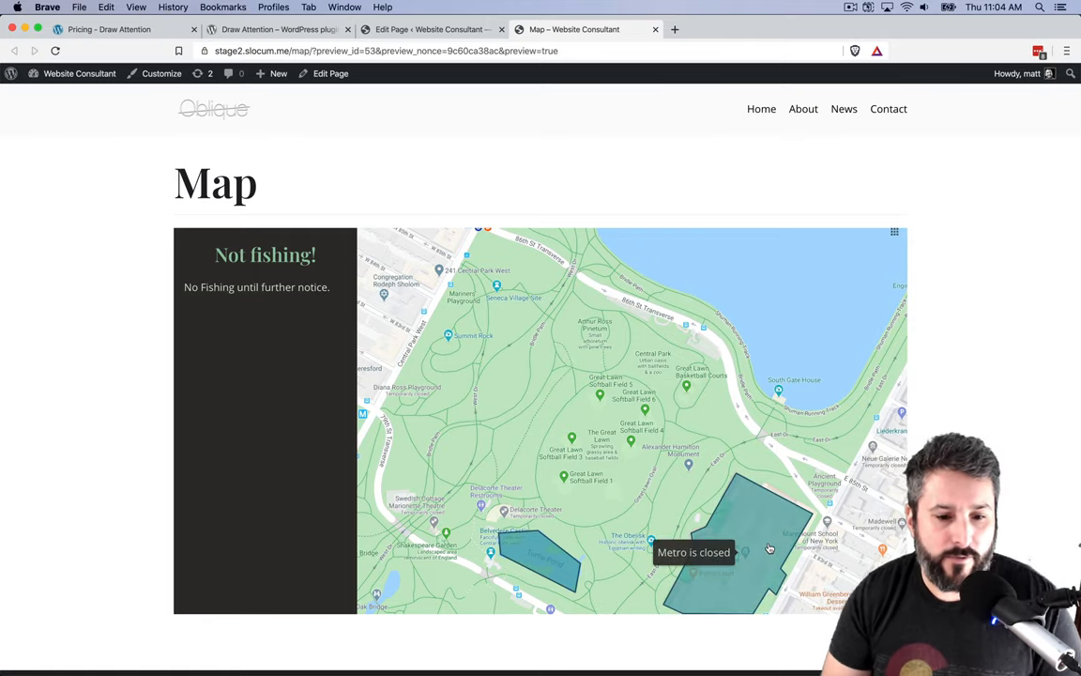
Step: Preview the Map page to check the Turtle Pond and museum hotspots respond
click(78, 73)
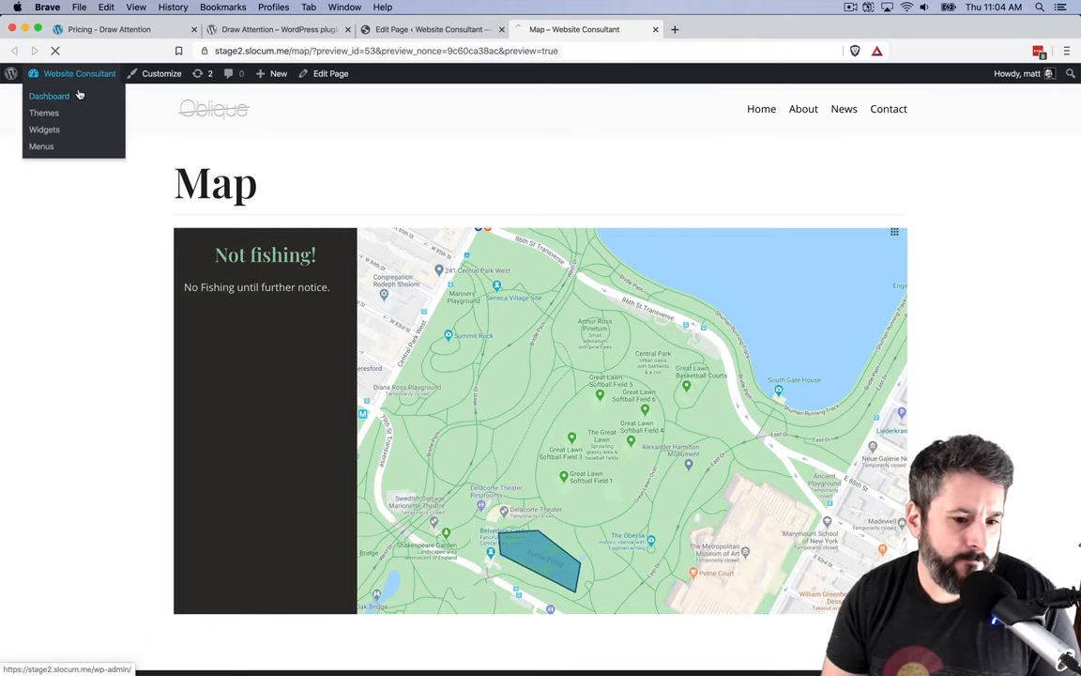
Step: Create a new Draw Attention image titled 'Website' with a website screenshot attached
click(49, 96)
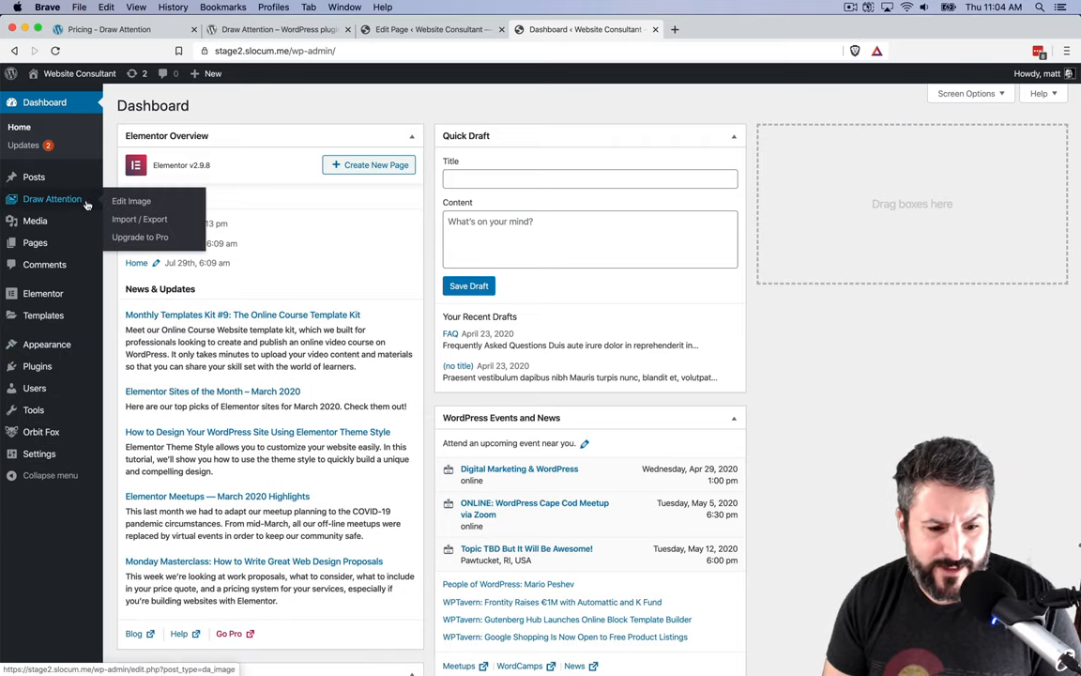
click(131, 201)
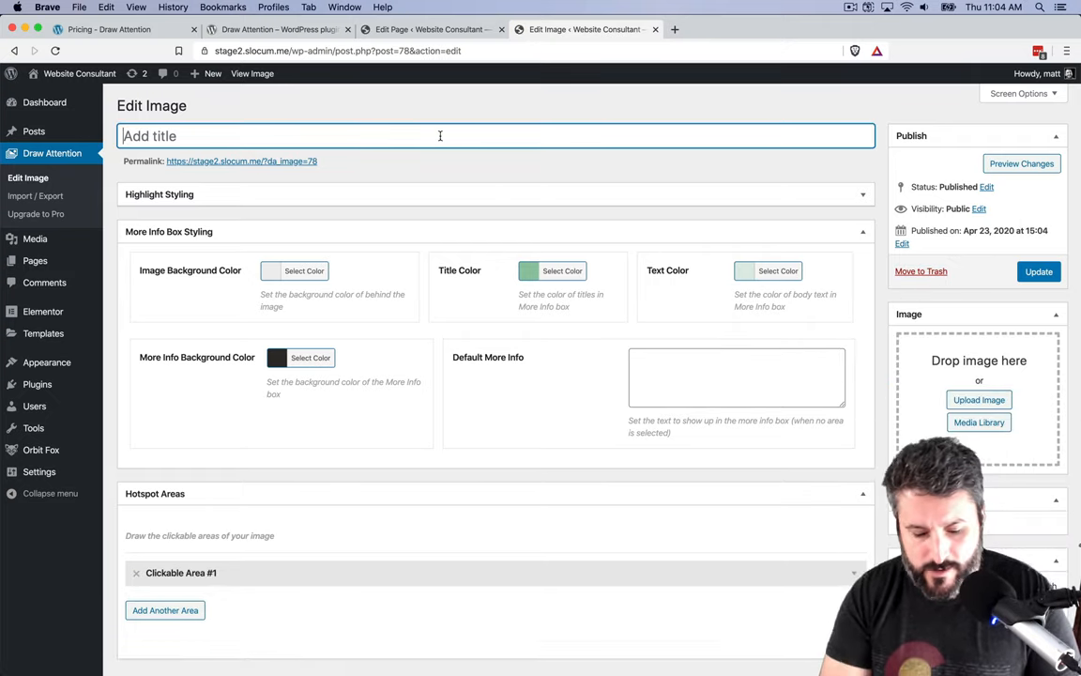
text(Web)
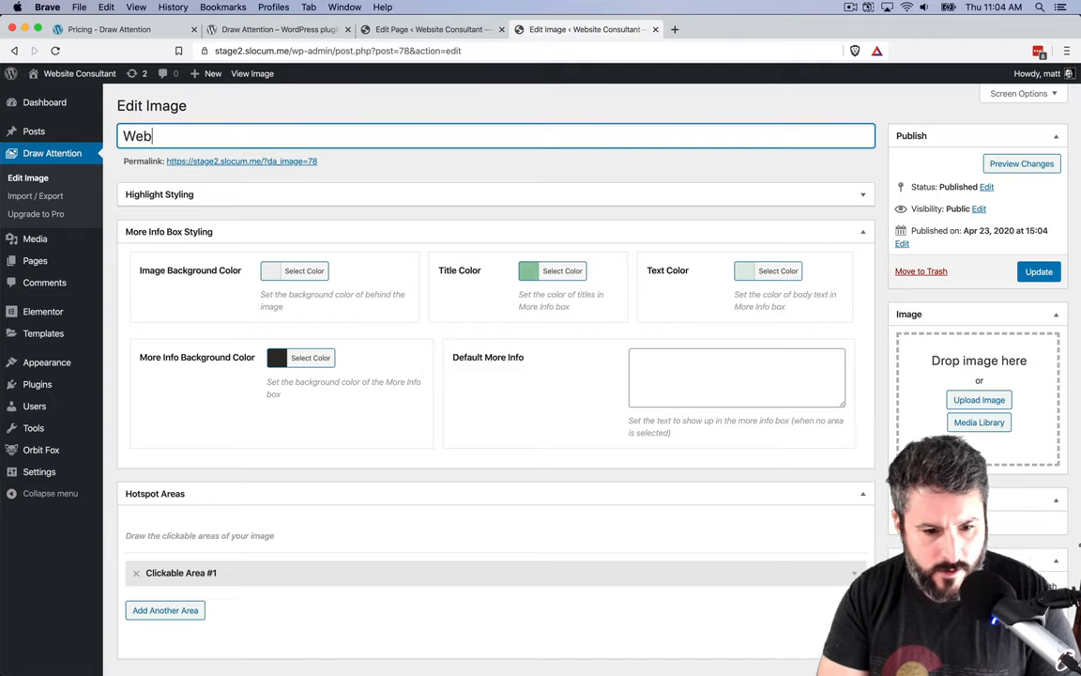
text(site)
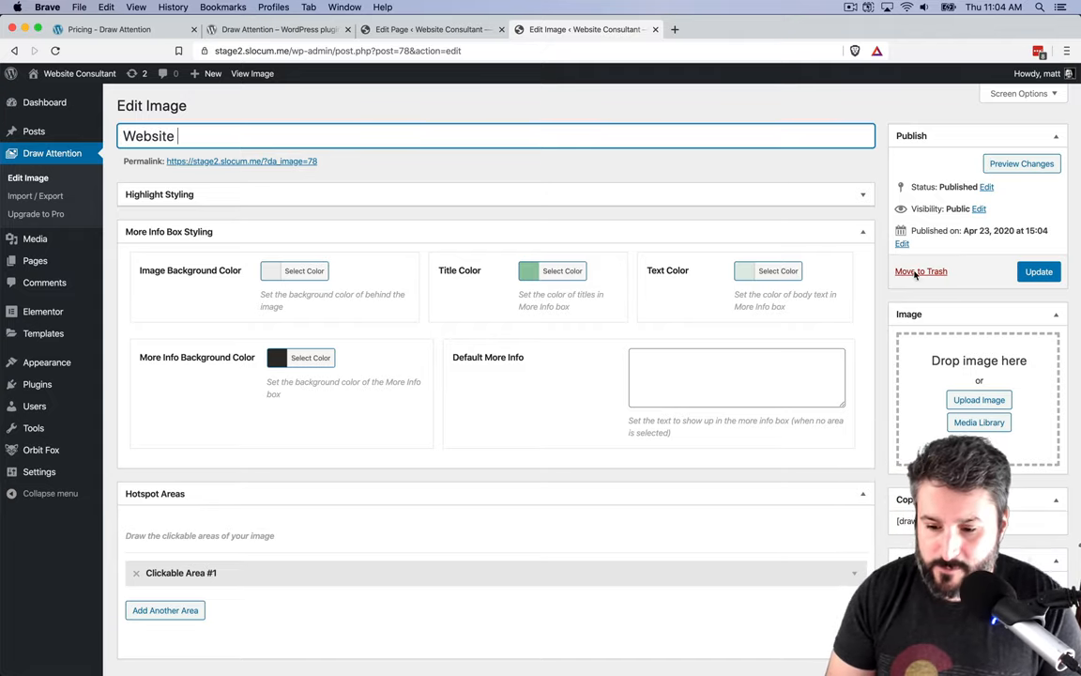
click(979, 421)
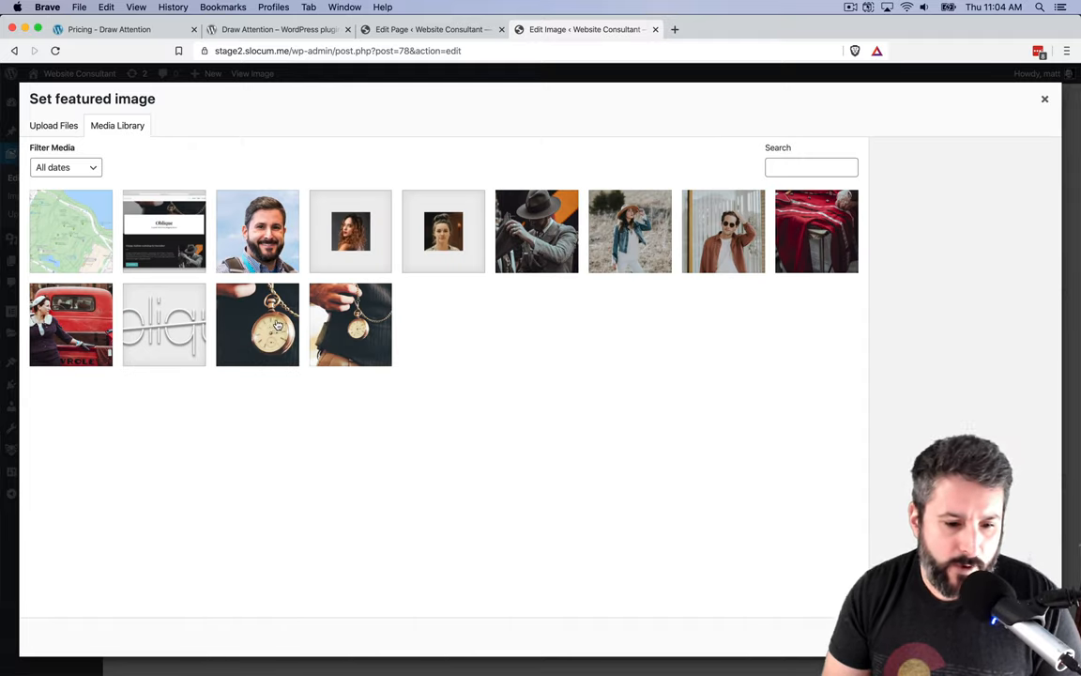
click(1043, 98)
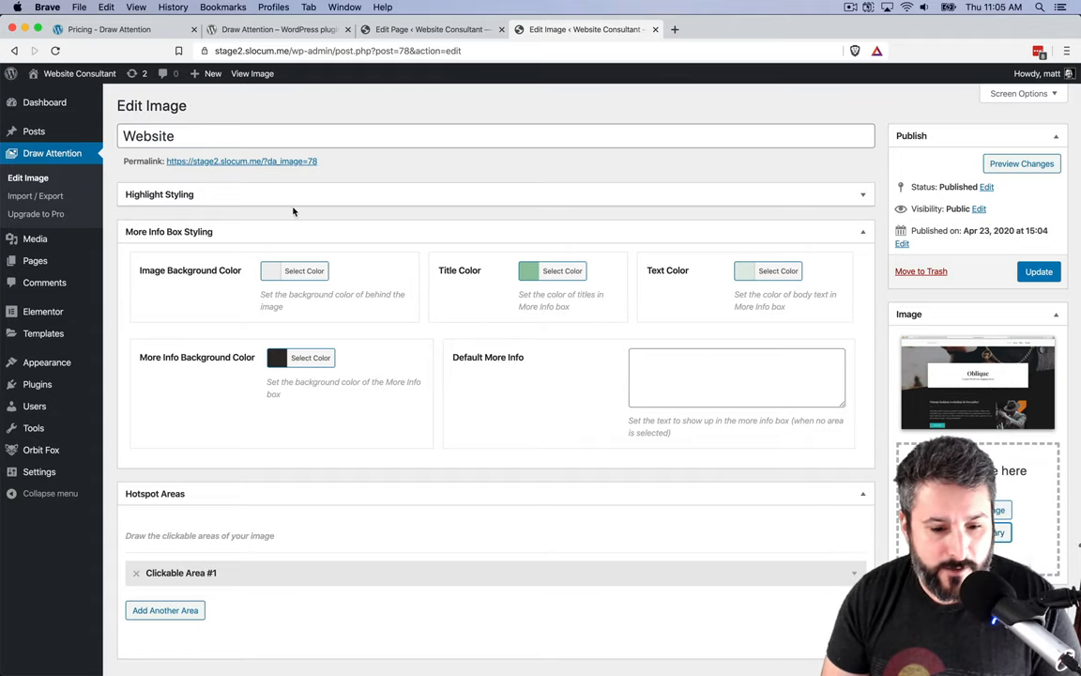
Step: Set the default more-info text to 'Website instructions' and pick a purple background colour
click(737, 377)
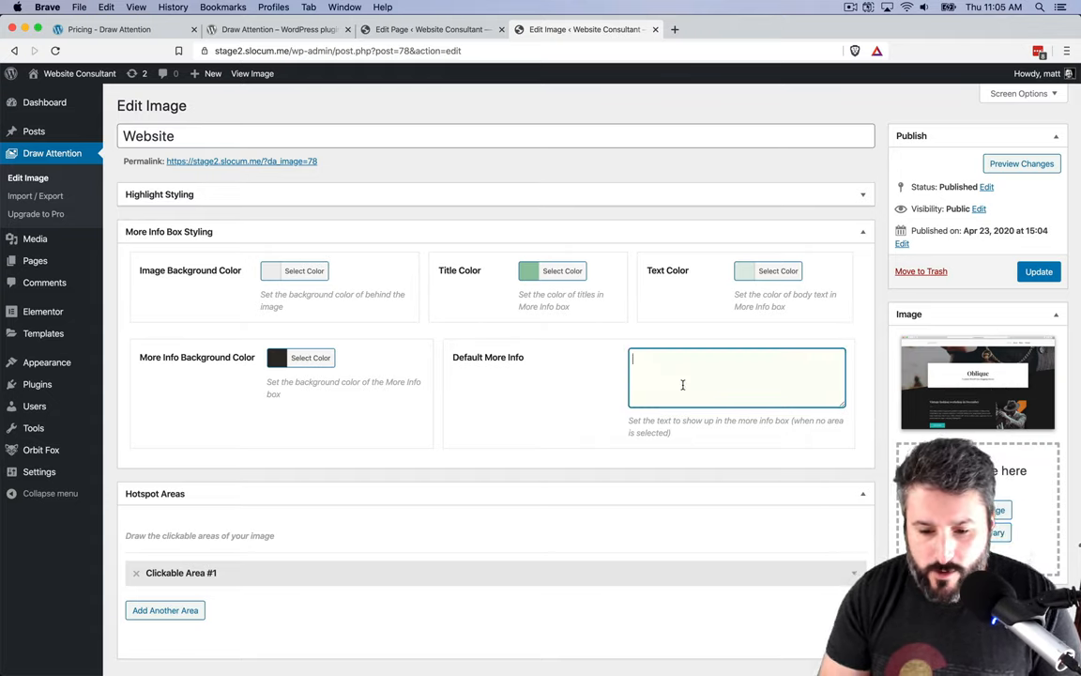
text(WEbs)
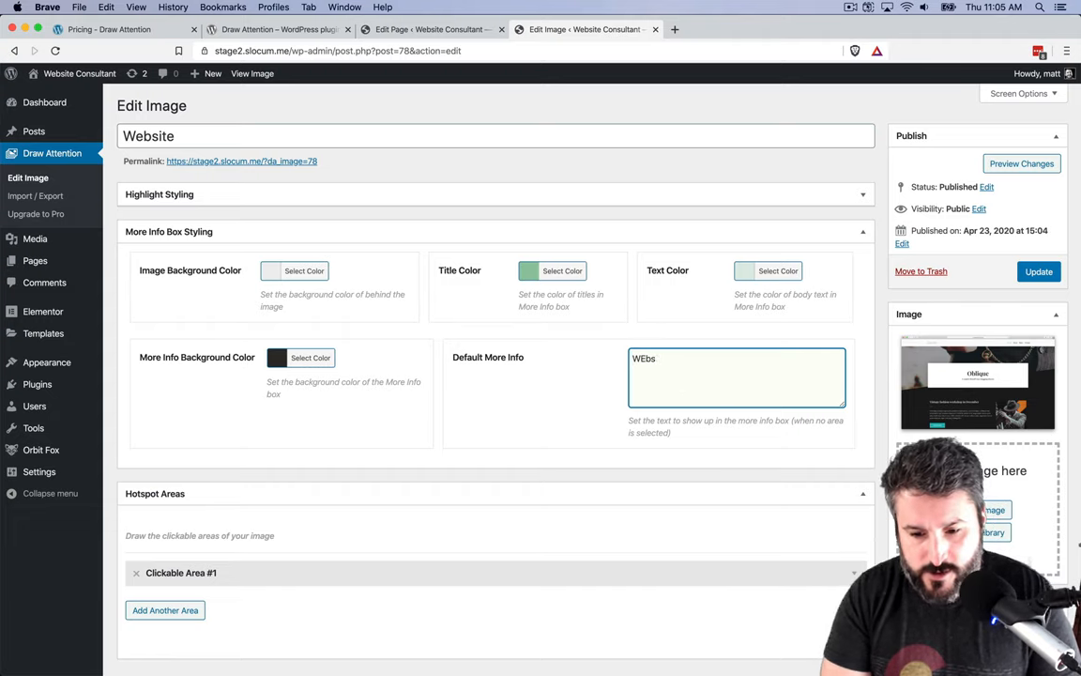
text(Website instructions)
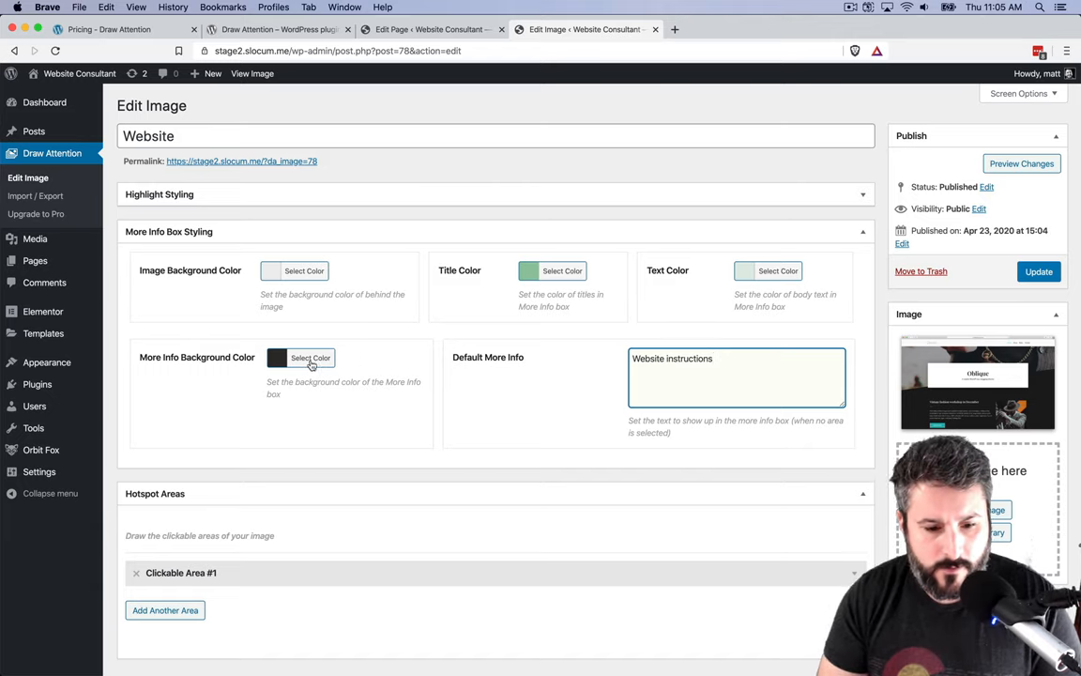
click(311, 358)
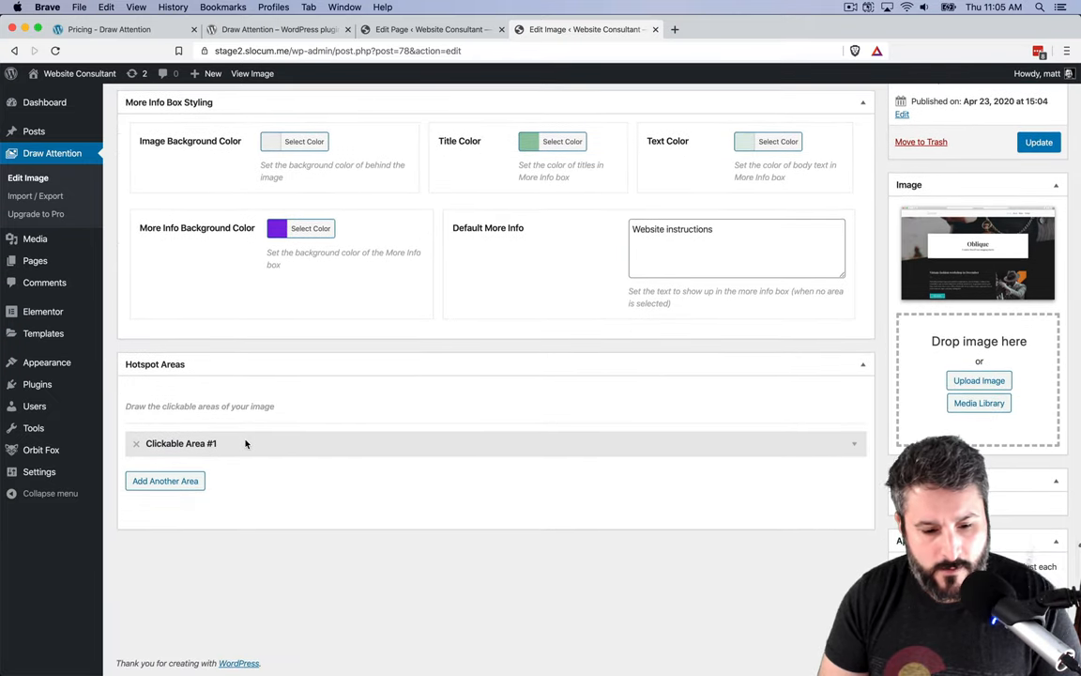
Step: Title Clickable Area #1 'Logo section' with description 'You can edit this logo in the WordPress customizer'
click(181, 443)
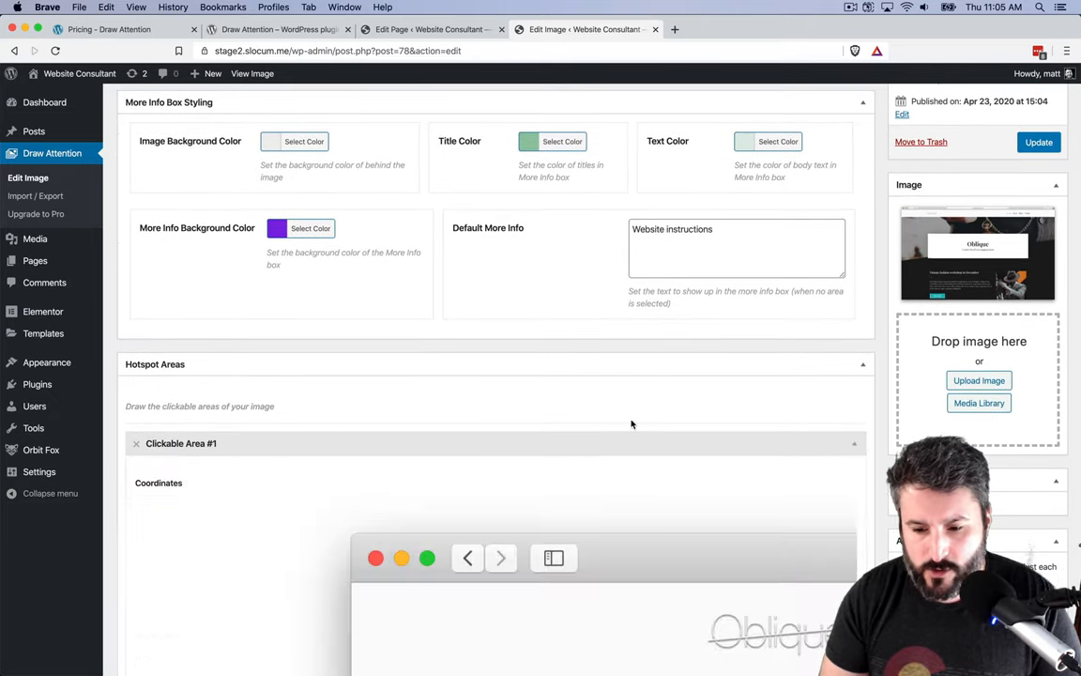
scroll(down, 3)
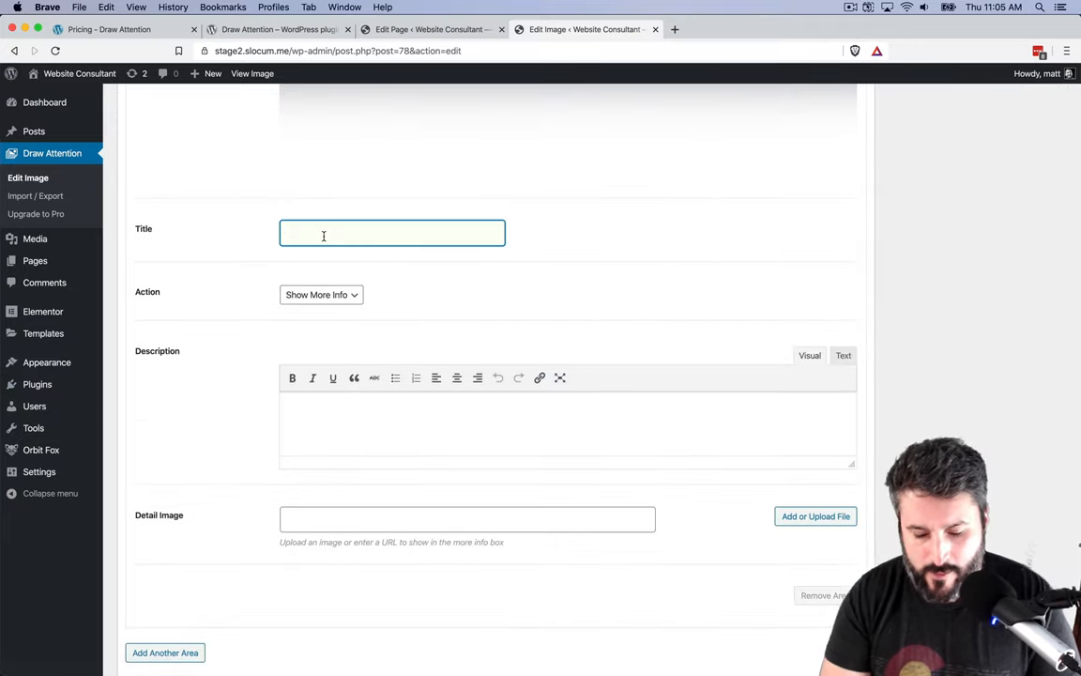
text(Logo section)
click(568, 425)
text(You can edit this logo)
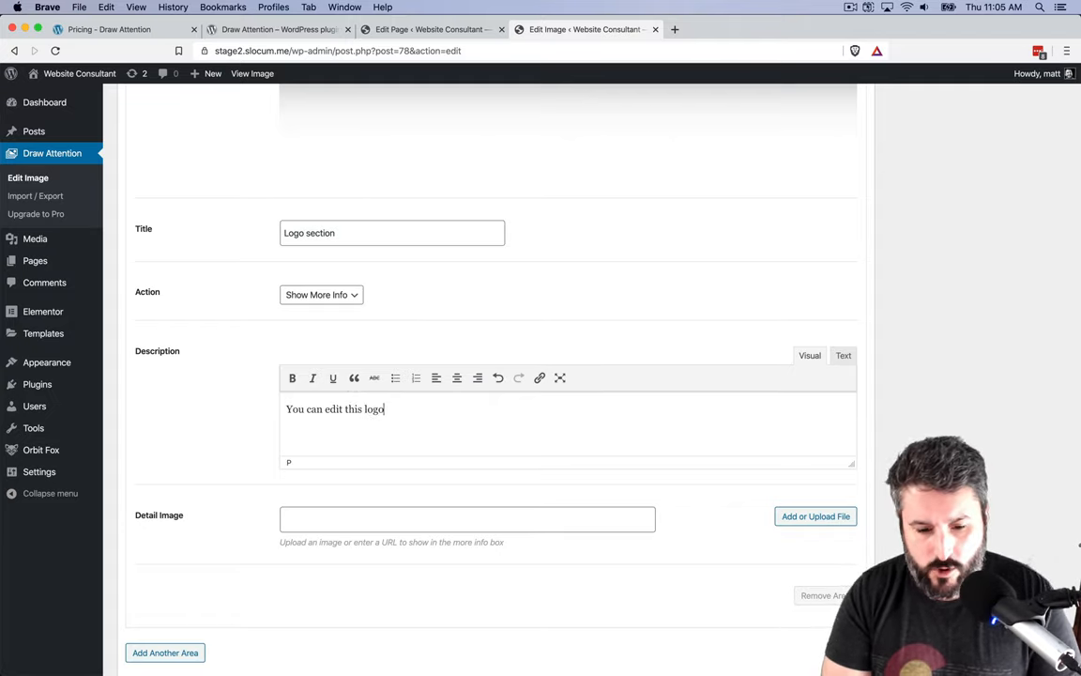
text(in the)
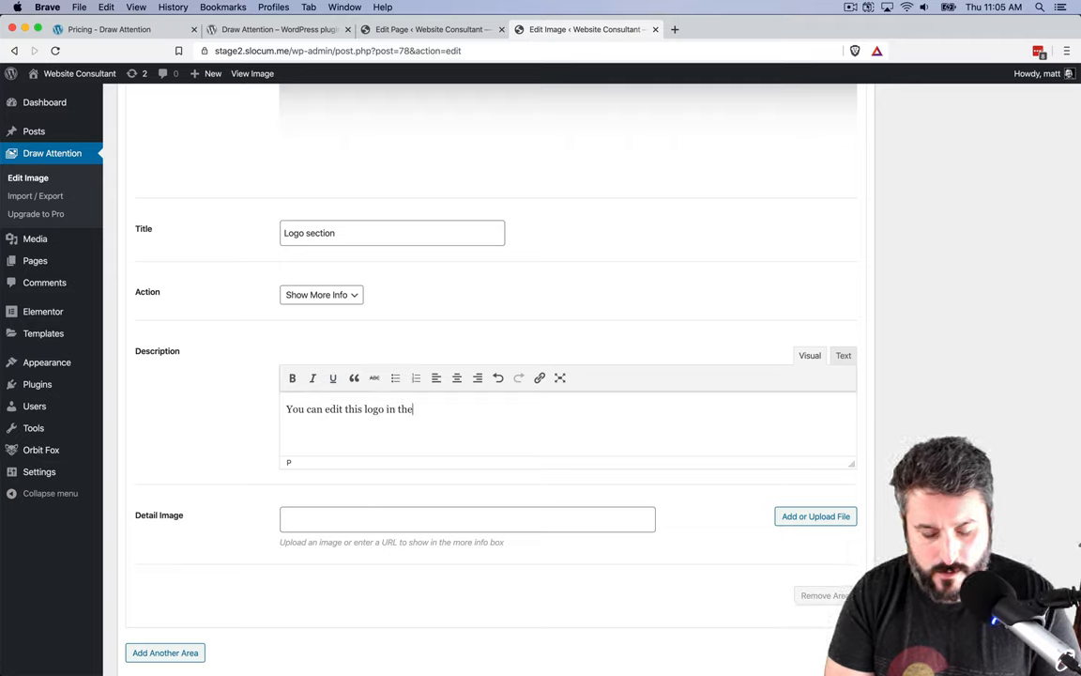
text(WordPress cust)
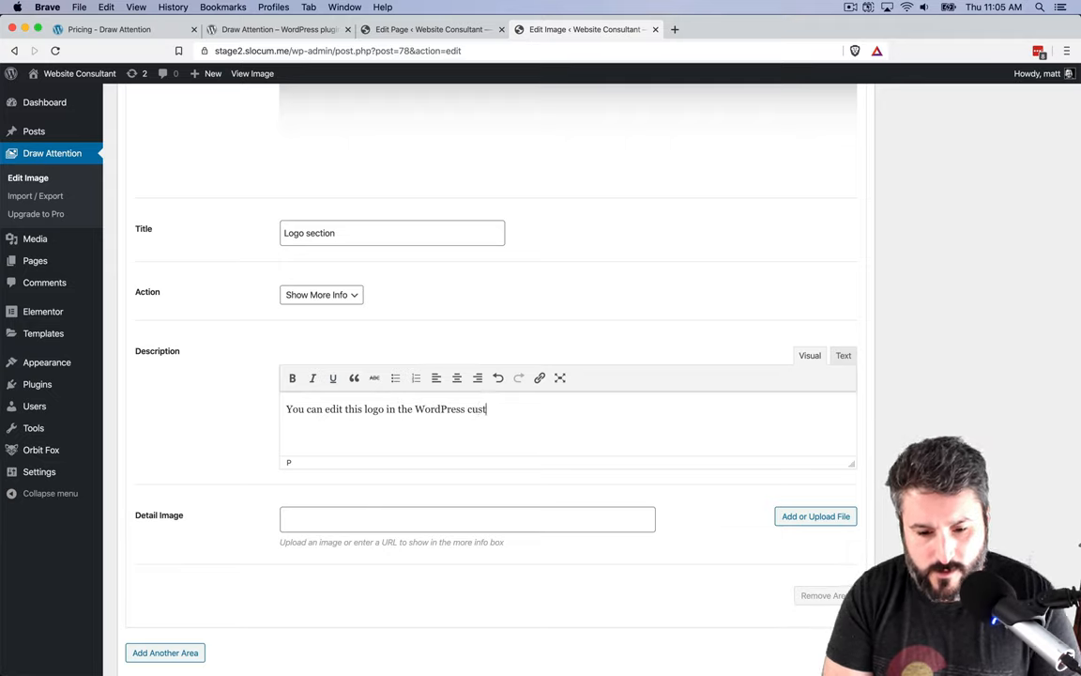
text(omizer)
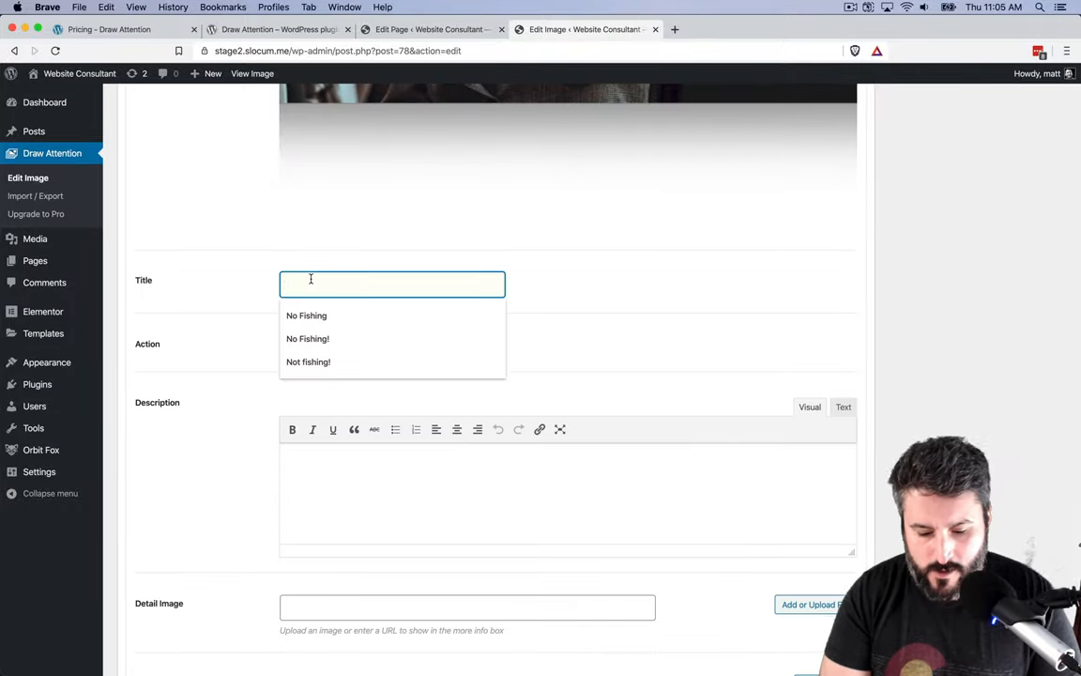
Step: Title the next area 'Primary Navigation', describing editing it under Menu settings
text(Primary Navigation)
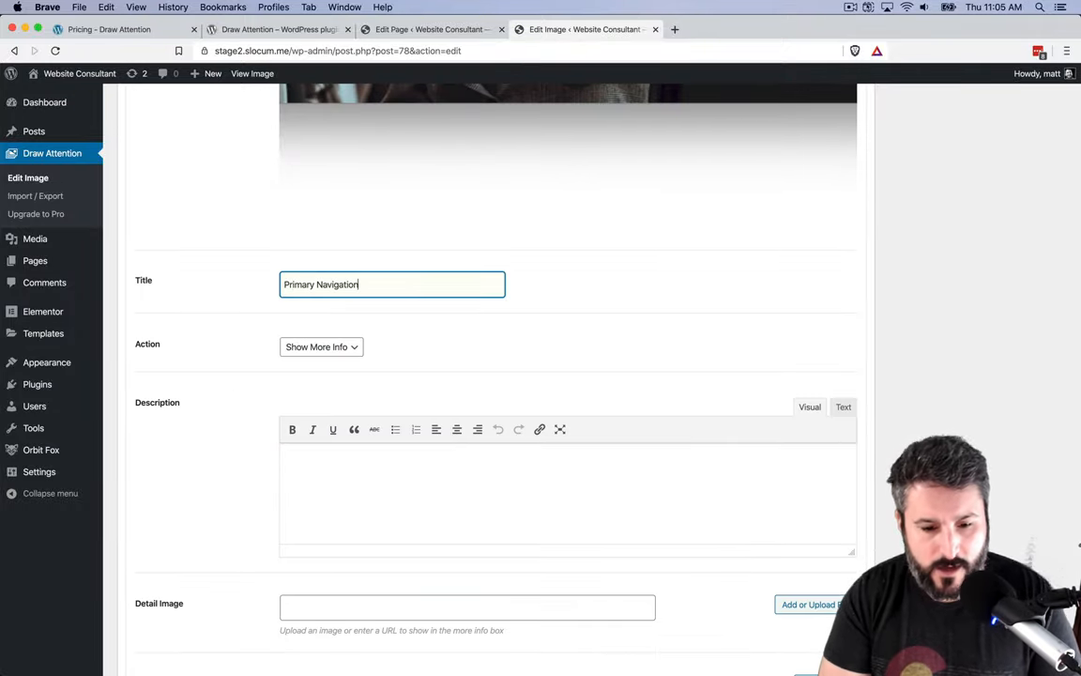
text(You can edit the primary nav)
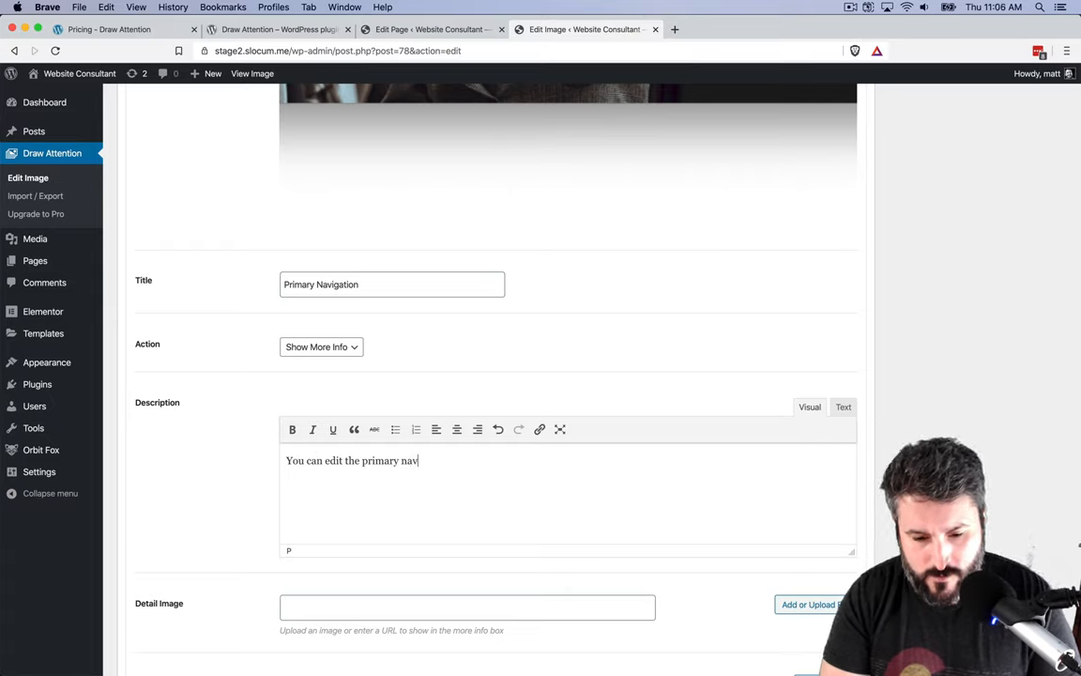
text(igation under Menu settings)
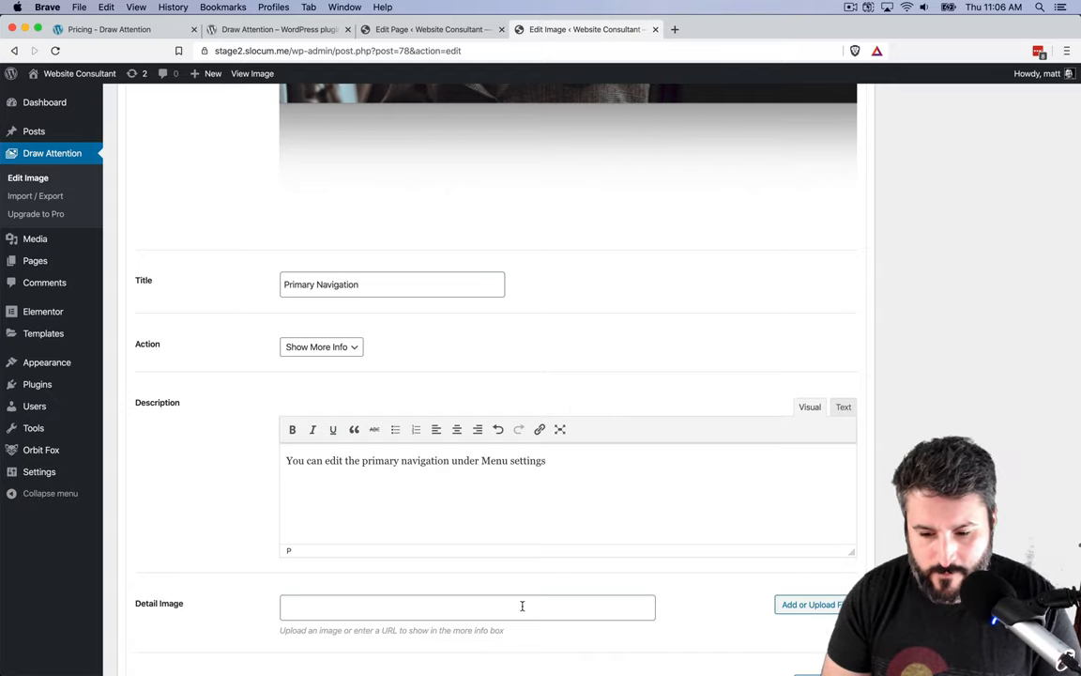
scroll(down, 3)
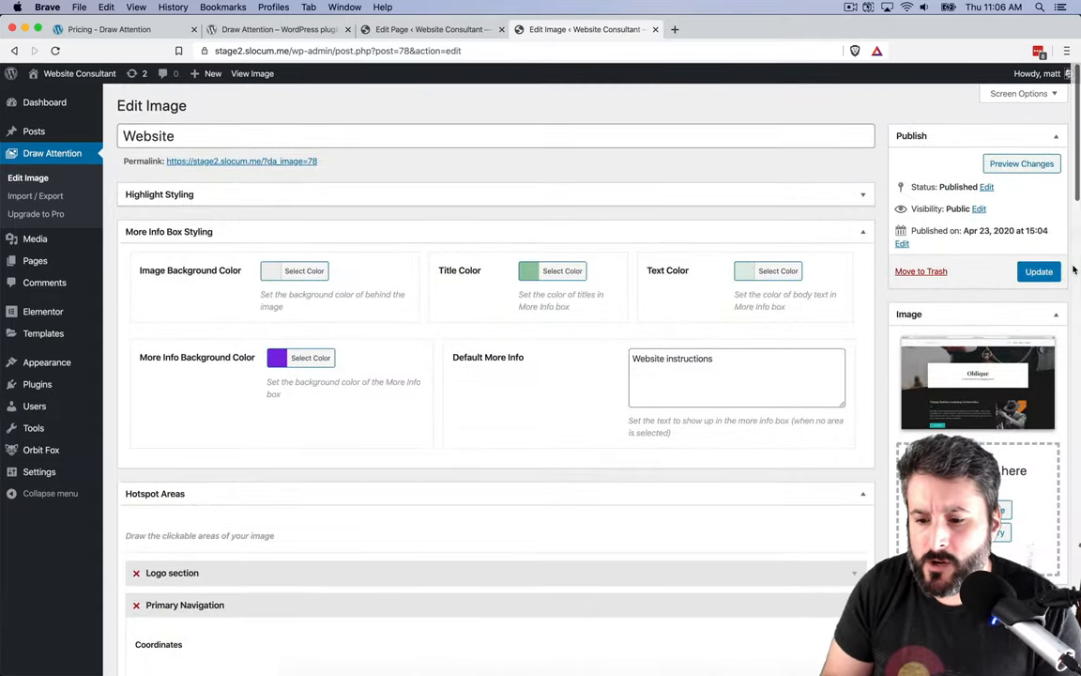
Step: Update the Website image and go to the All Pages list
click(1038, 271)
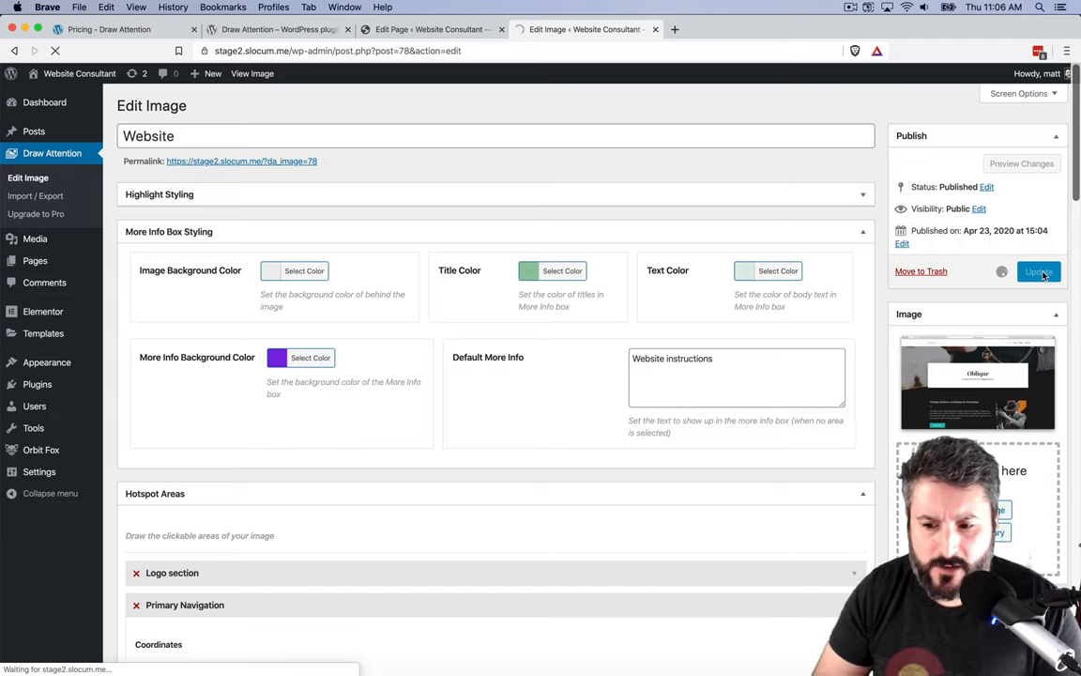
click(1038, 271)
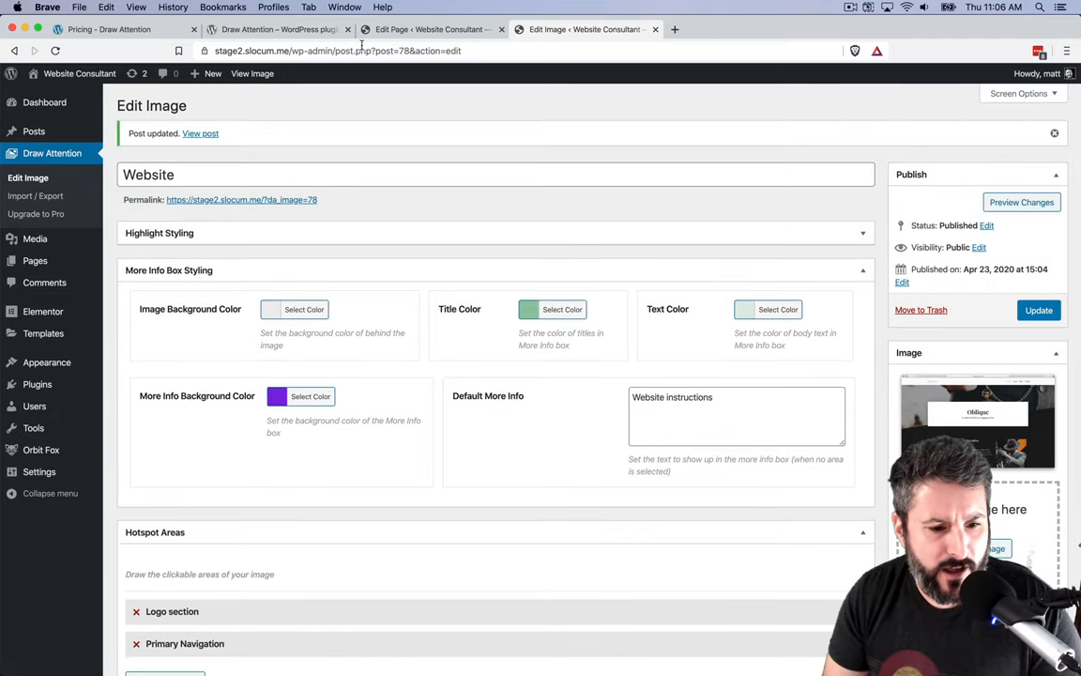
mouse_move(35, 261)
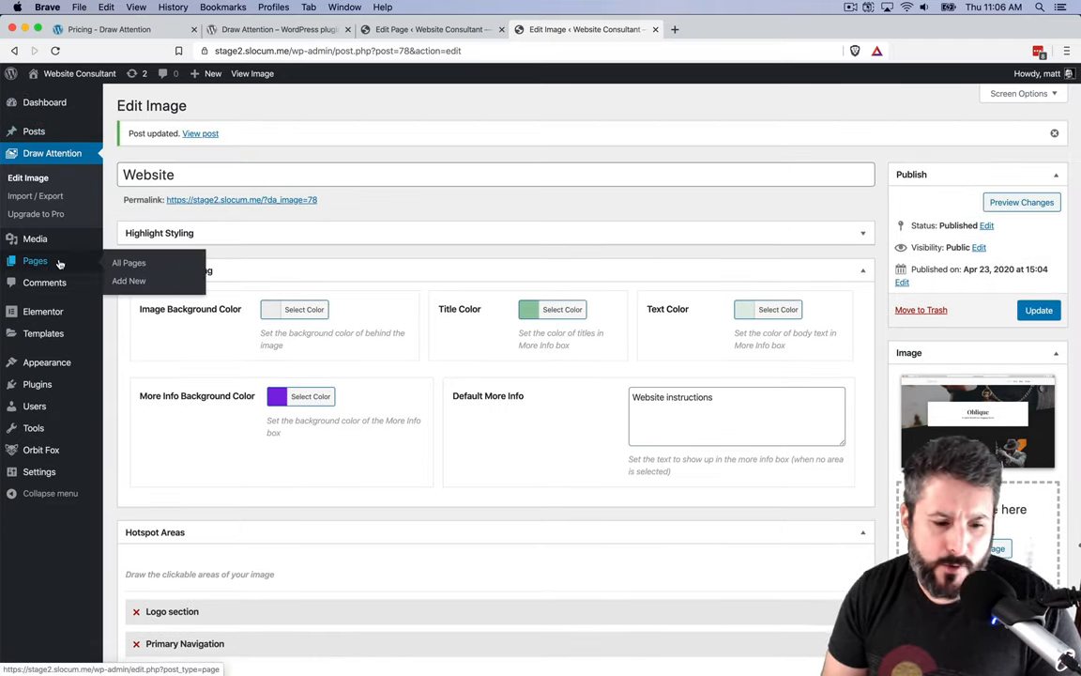
click(129, 262)
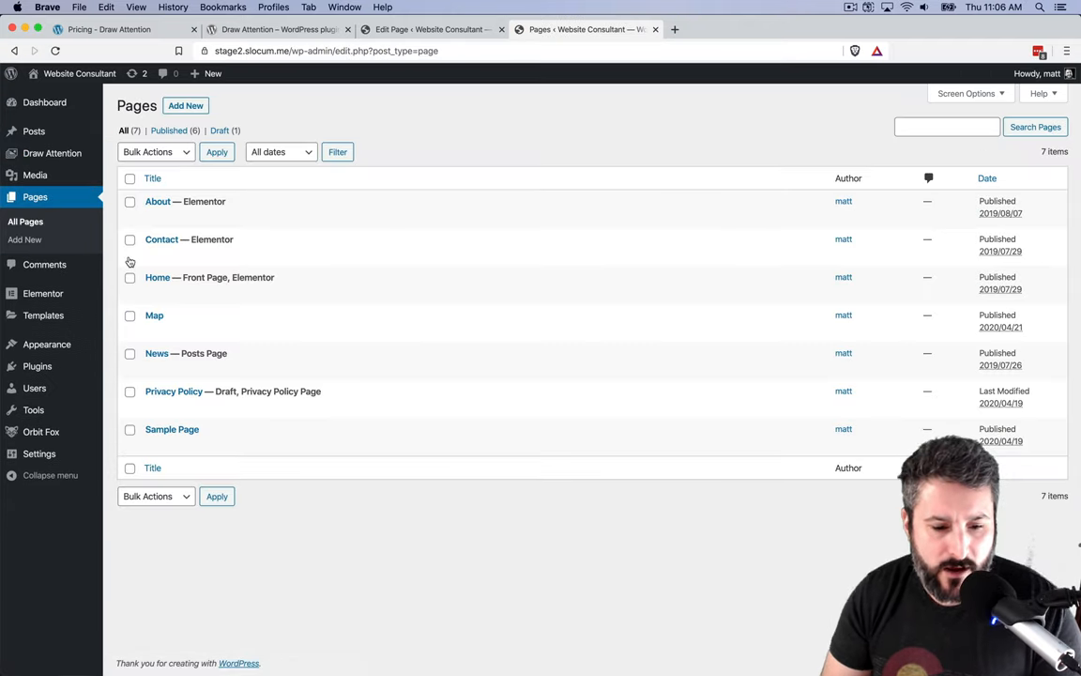
mouse_move(154, 315)
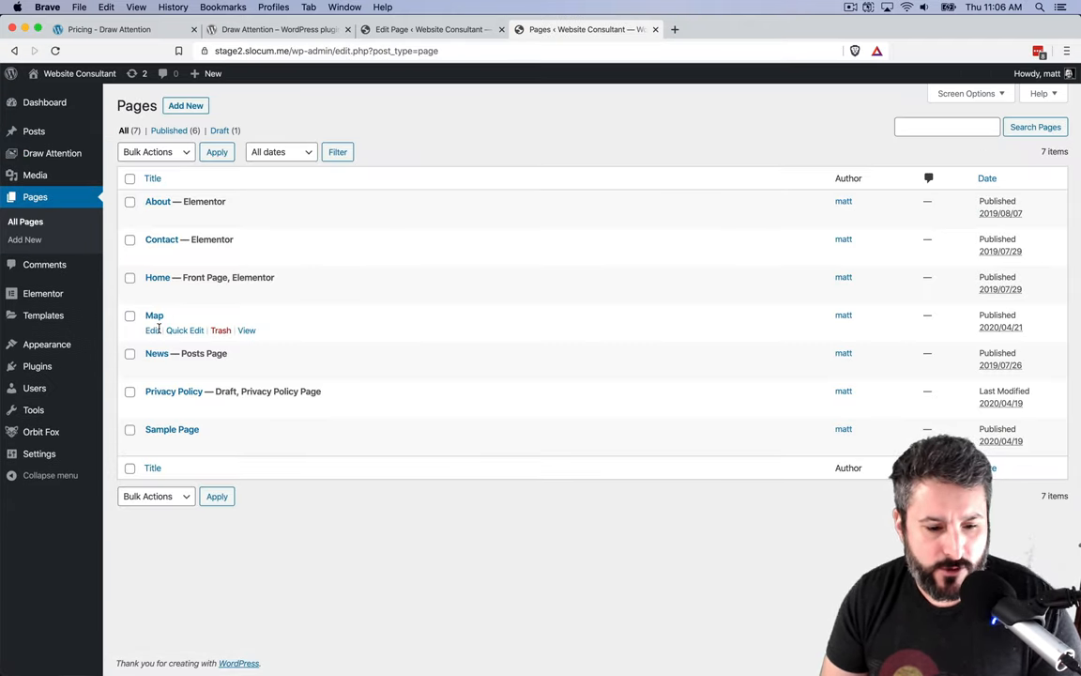
Step: View the live Map page's Logo section hotspot, then return to the WordPress.org plugin tab
click(246, 330)
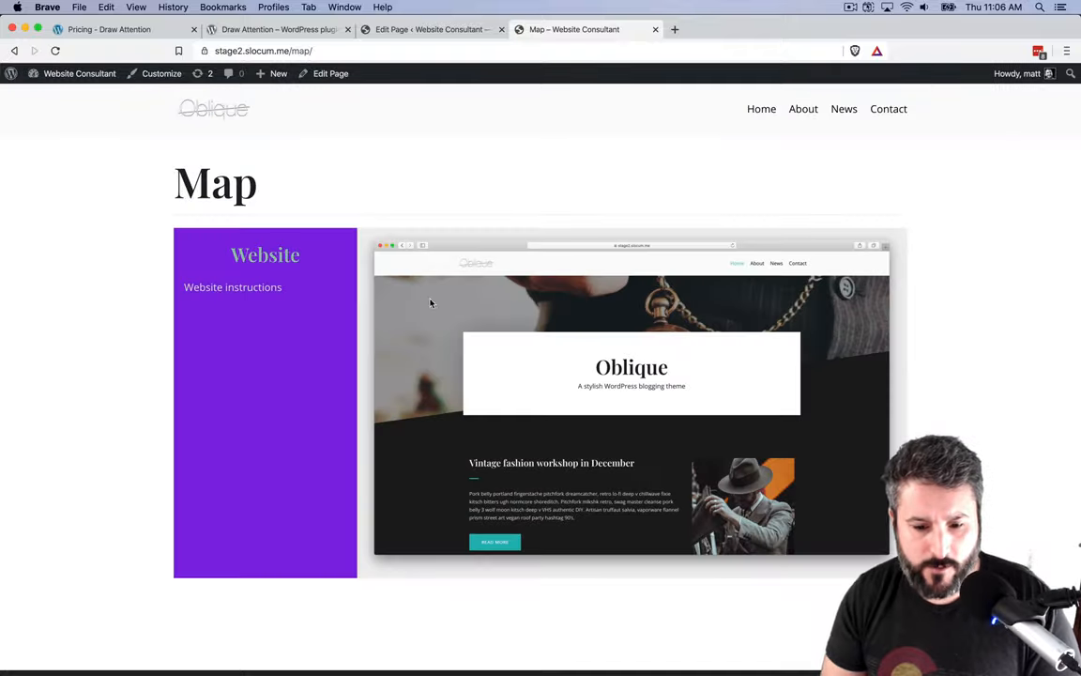
mouse_move(321, 273)
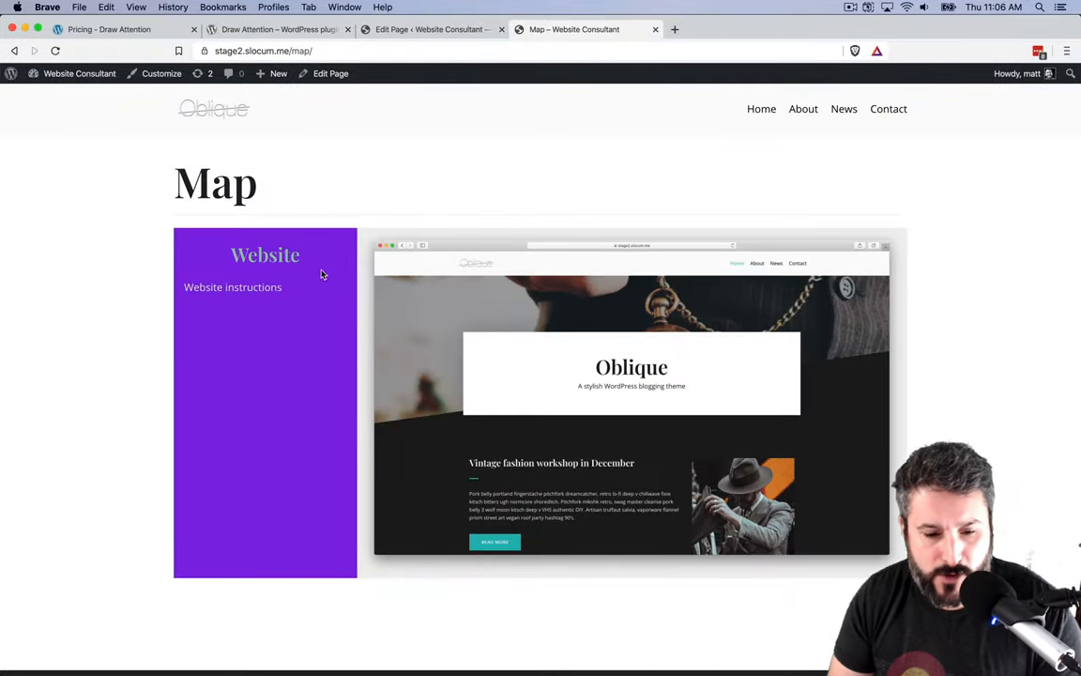
mouse_move(316, 323)
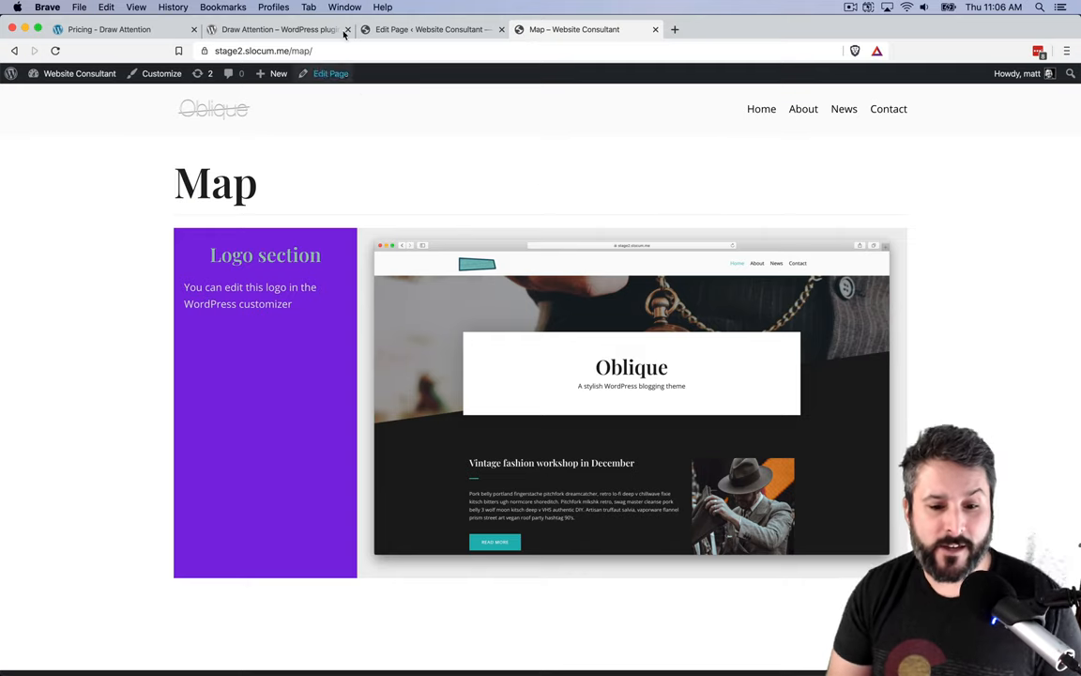
click(279, 29)
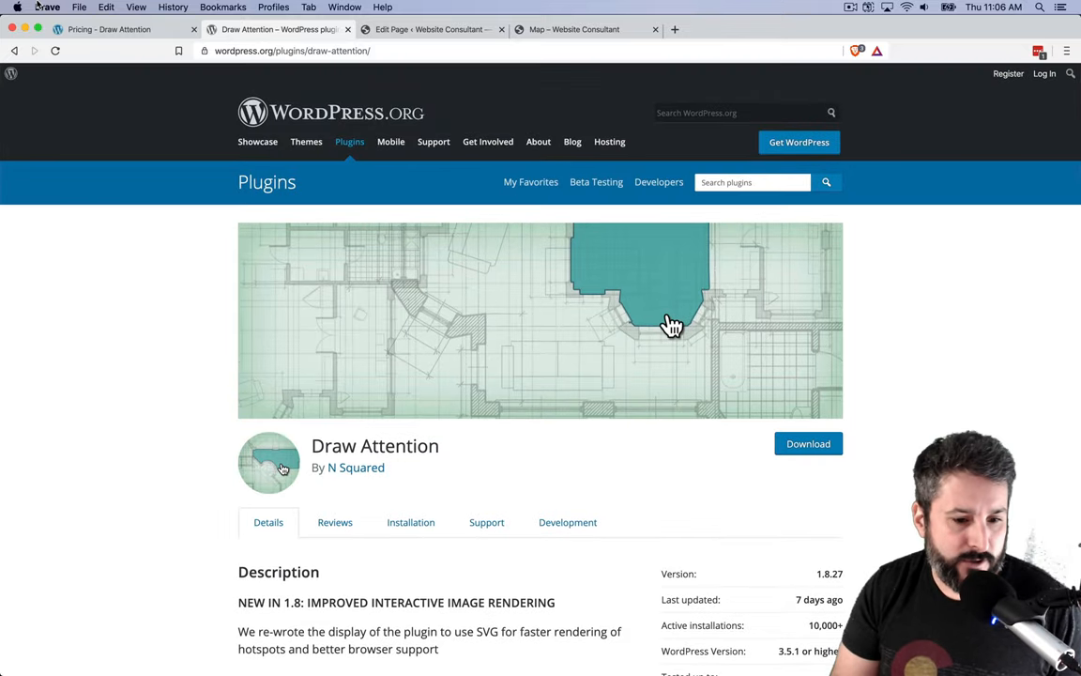
Step: Switch to the Draw Attention pricing tab showing the Unlimited and Single plans
click(108, 29)
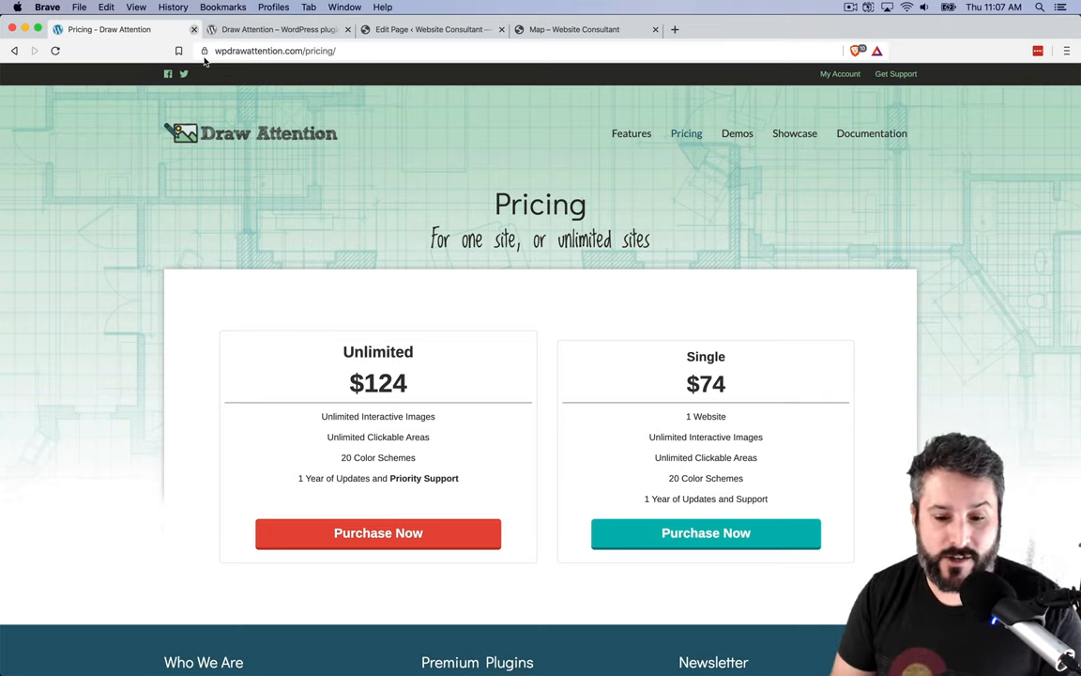
mouse_move(227, 116)
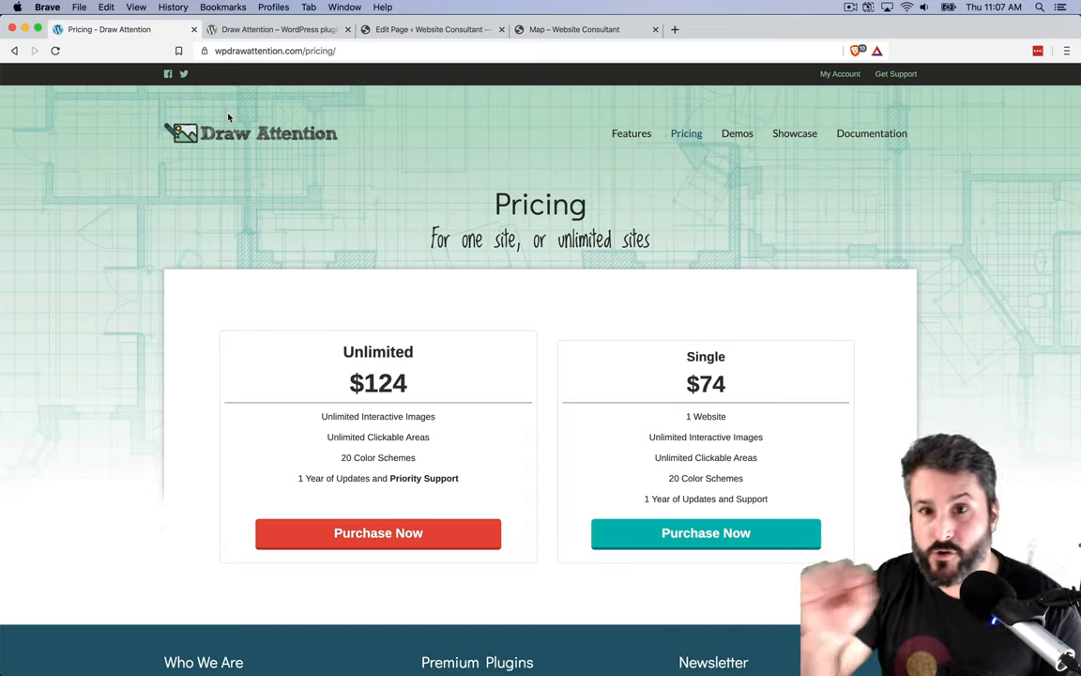